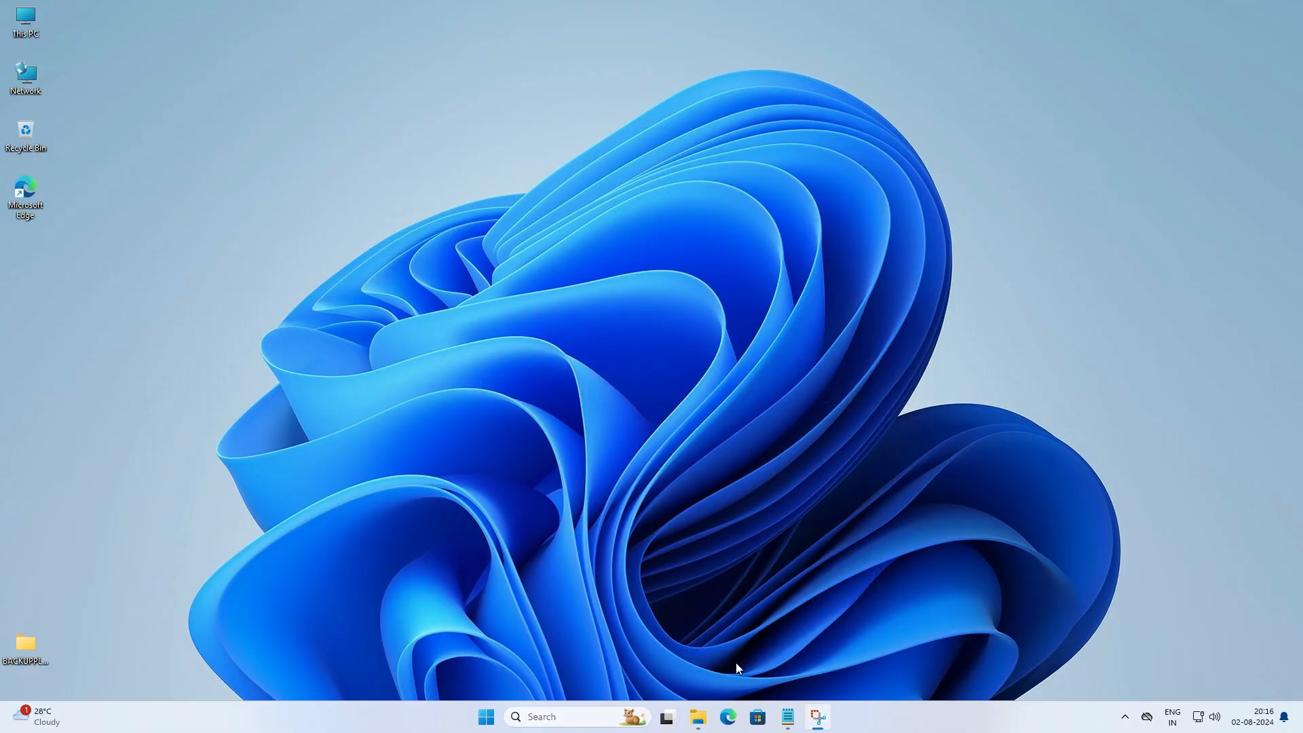
{"action": "mouse_move", "coordinate": [728, 717]}
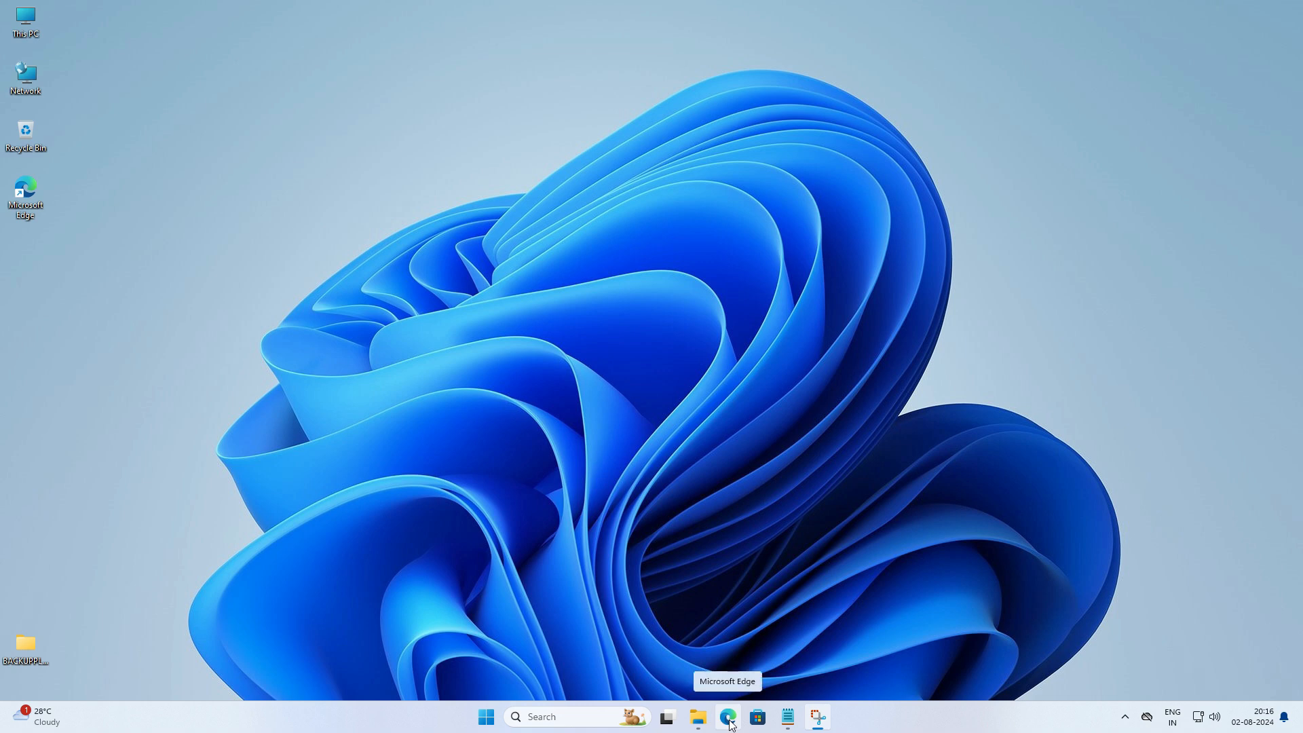
{"action": "mouse_move", "coordinate": [603, 225]}
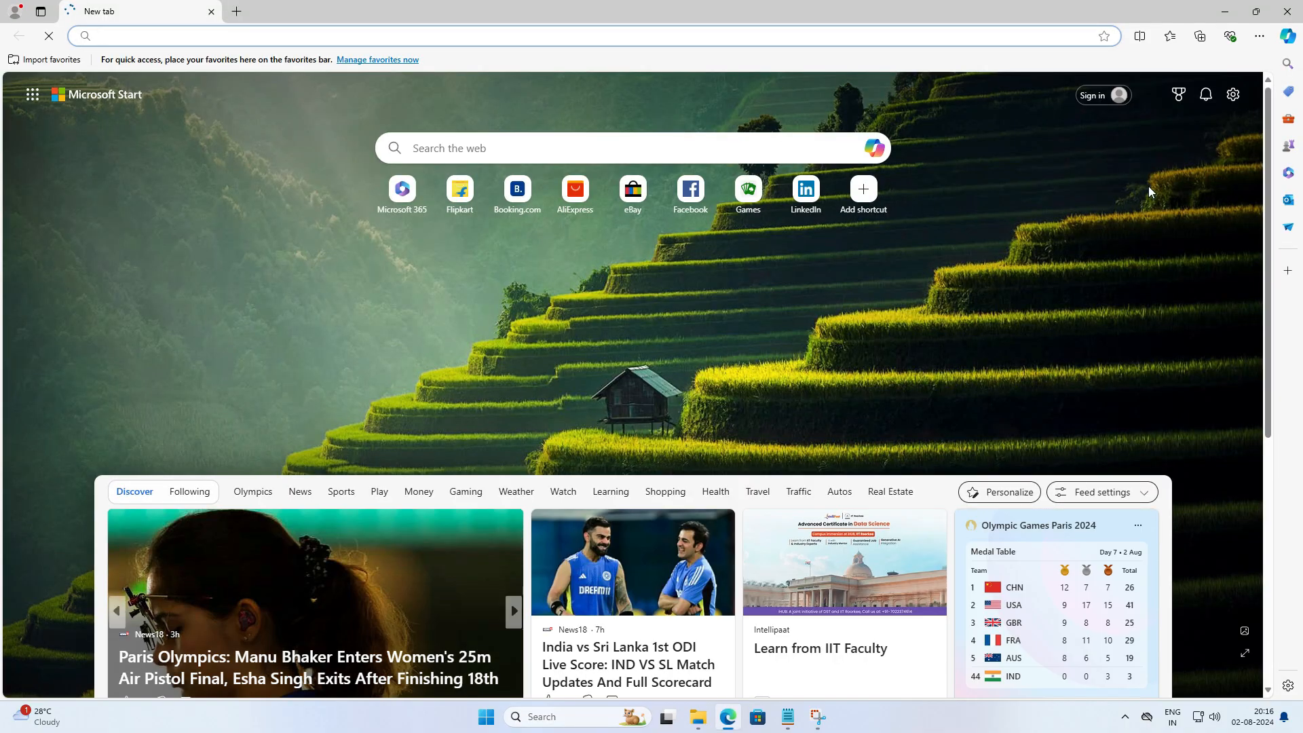
{"action": "mouse_move", "coordinate": [1260, 35]}
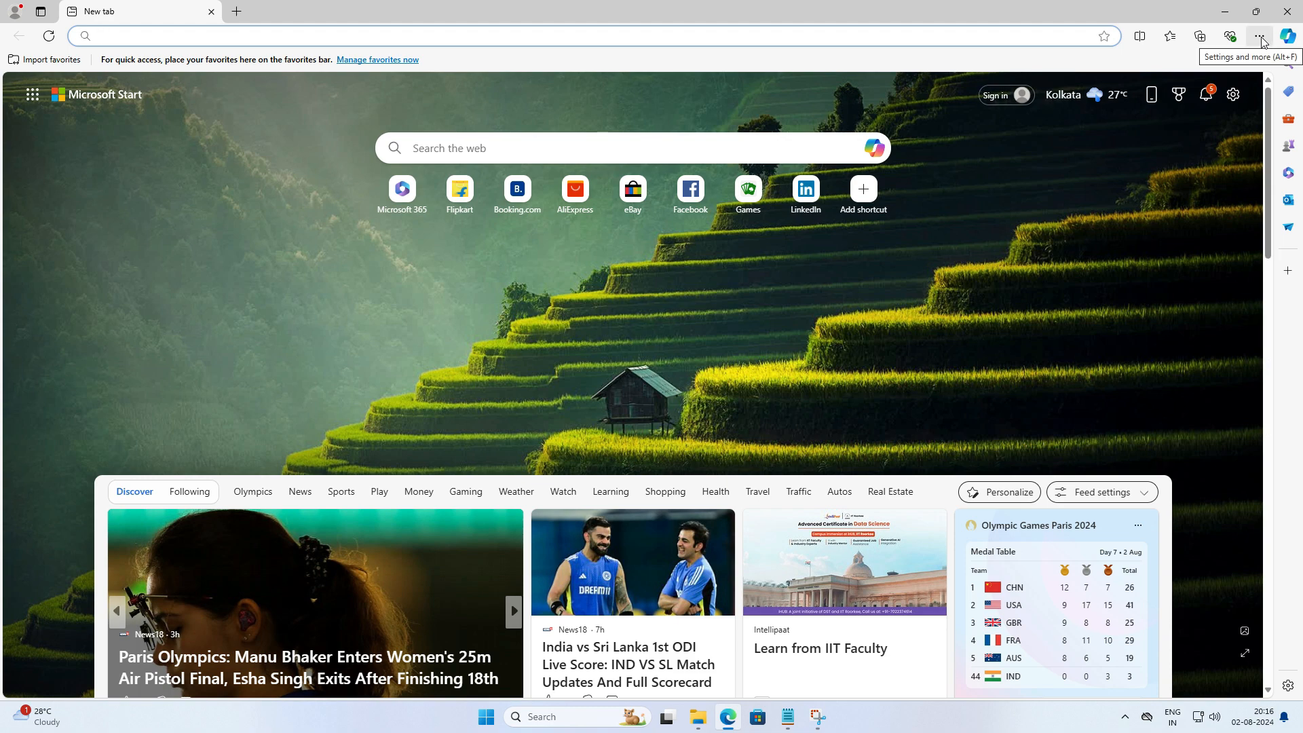
Reach Edge's Settings page from the Settings and more (...) menu
{"action": "left_click", "coordinate": [1259, 36]}
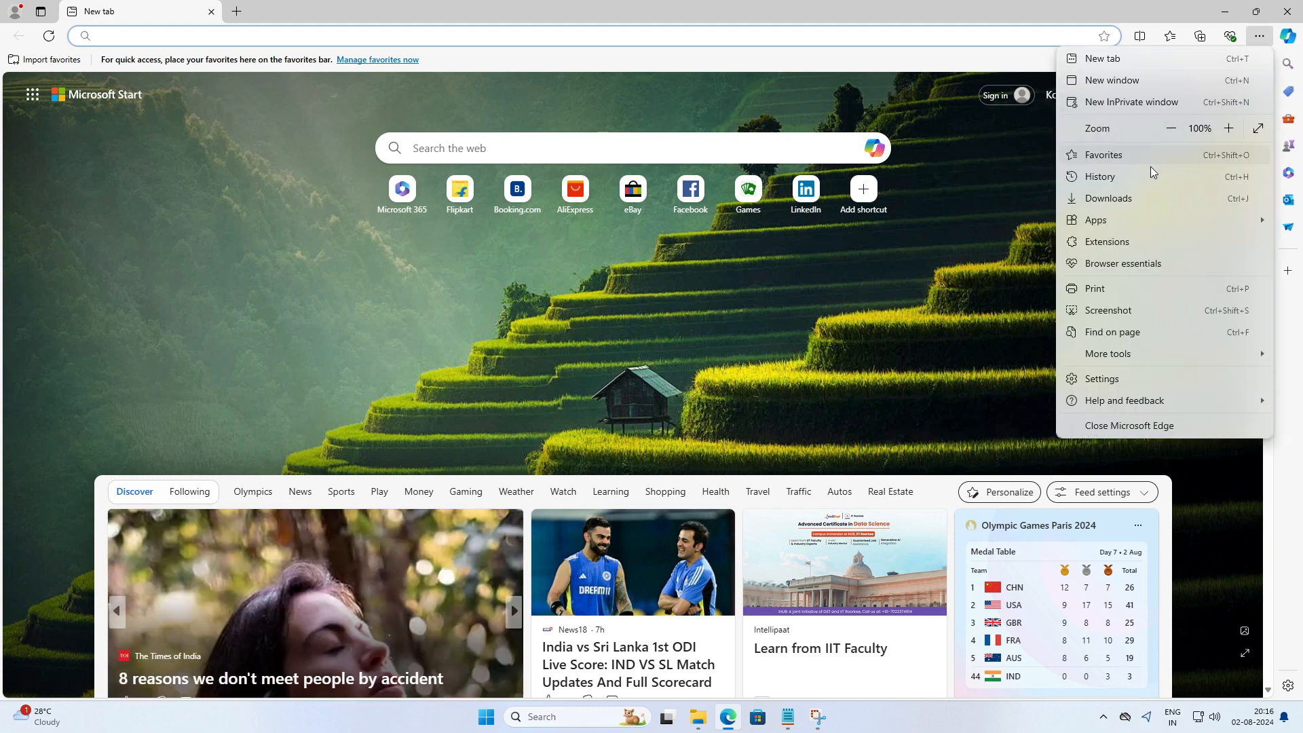
{"action": "mouse_move", "coordinate": [1102, 379]}
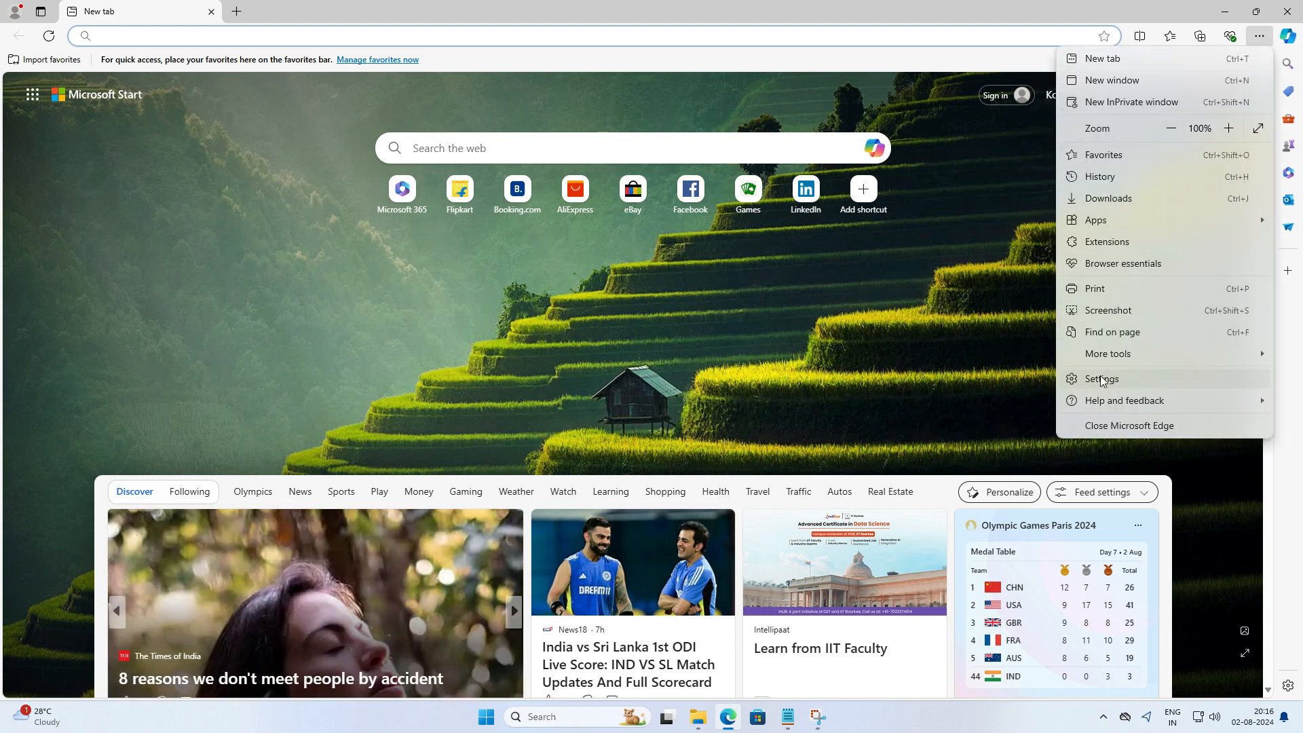
{"action": "left_click", "coordinate": [1103, 379]}
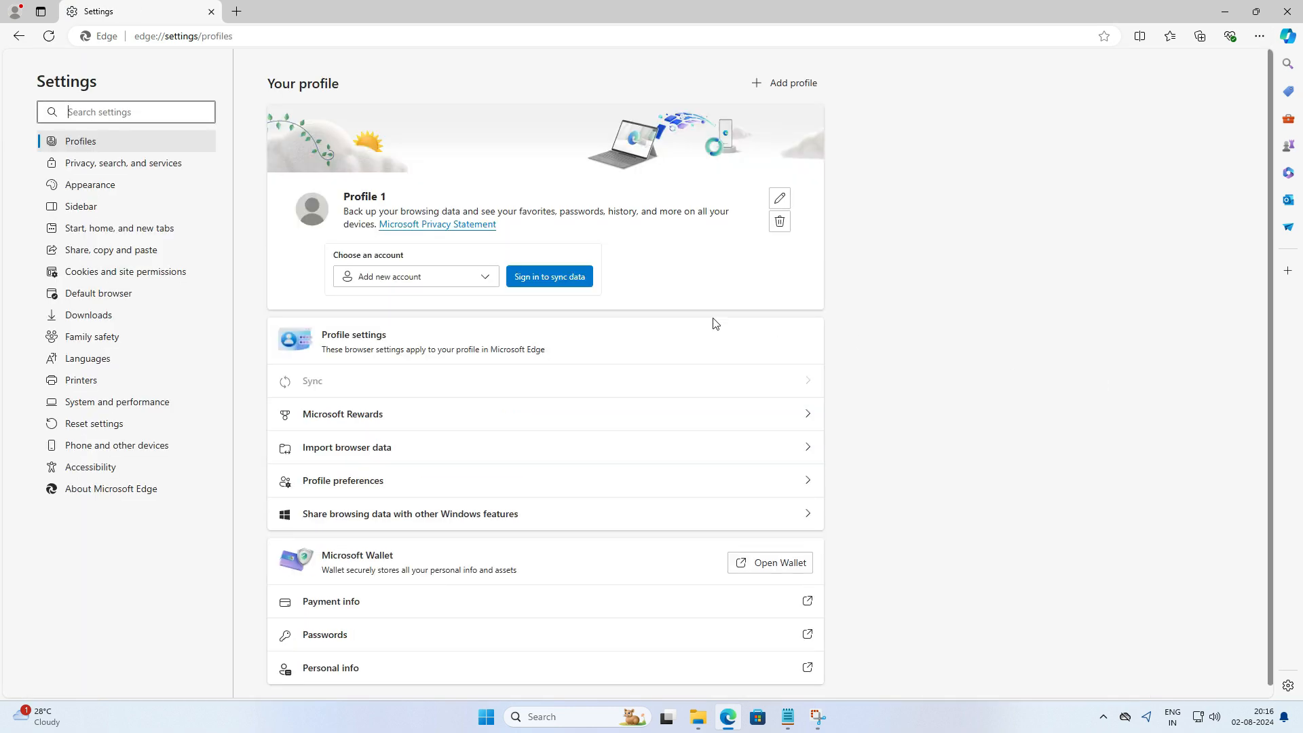
{"action": "mouse_move", "coordinate": [93, 289]}
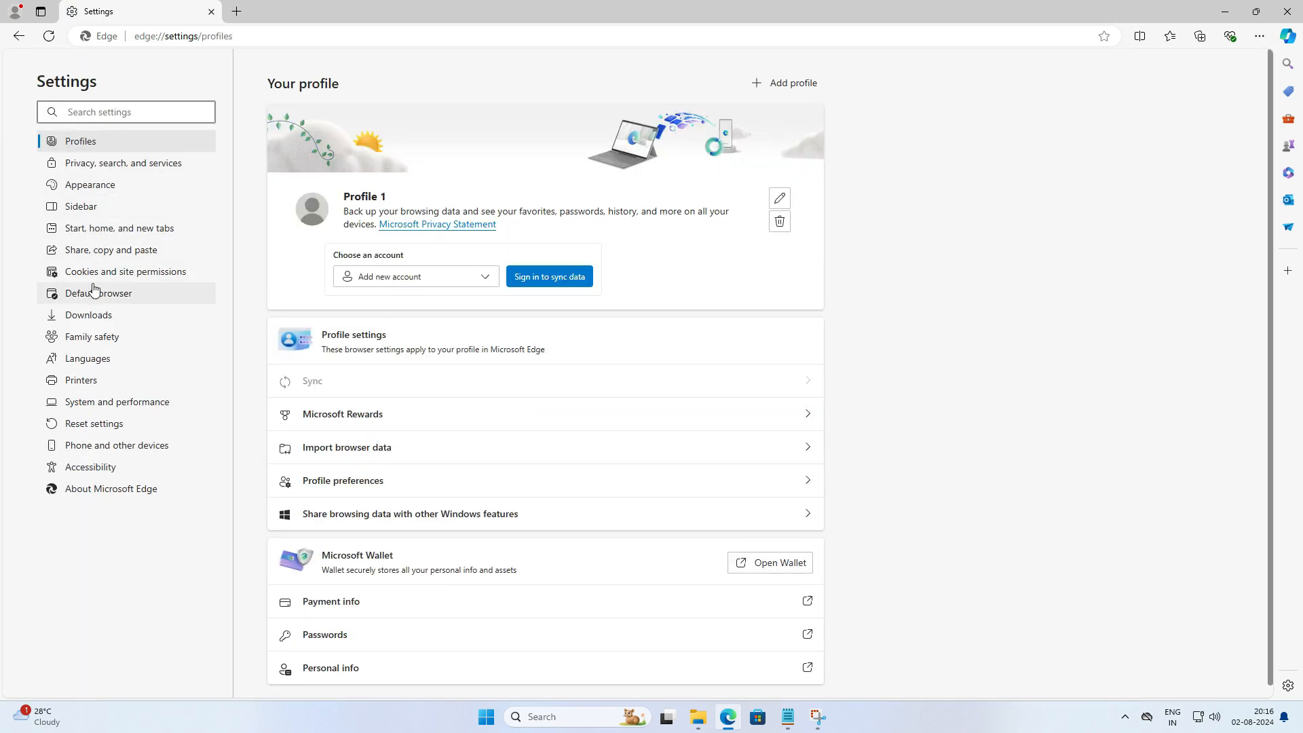
Under Default browser, set 'Allow sites to be reloaded in Internet Explorer mode' to Allow and restart Edge
{"action": "left_click", "coordinate": [99, 293]}
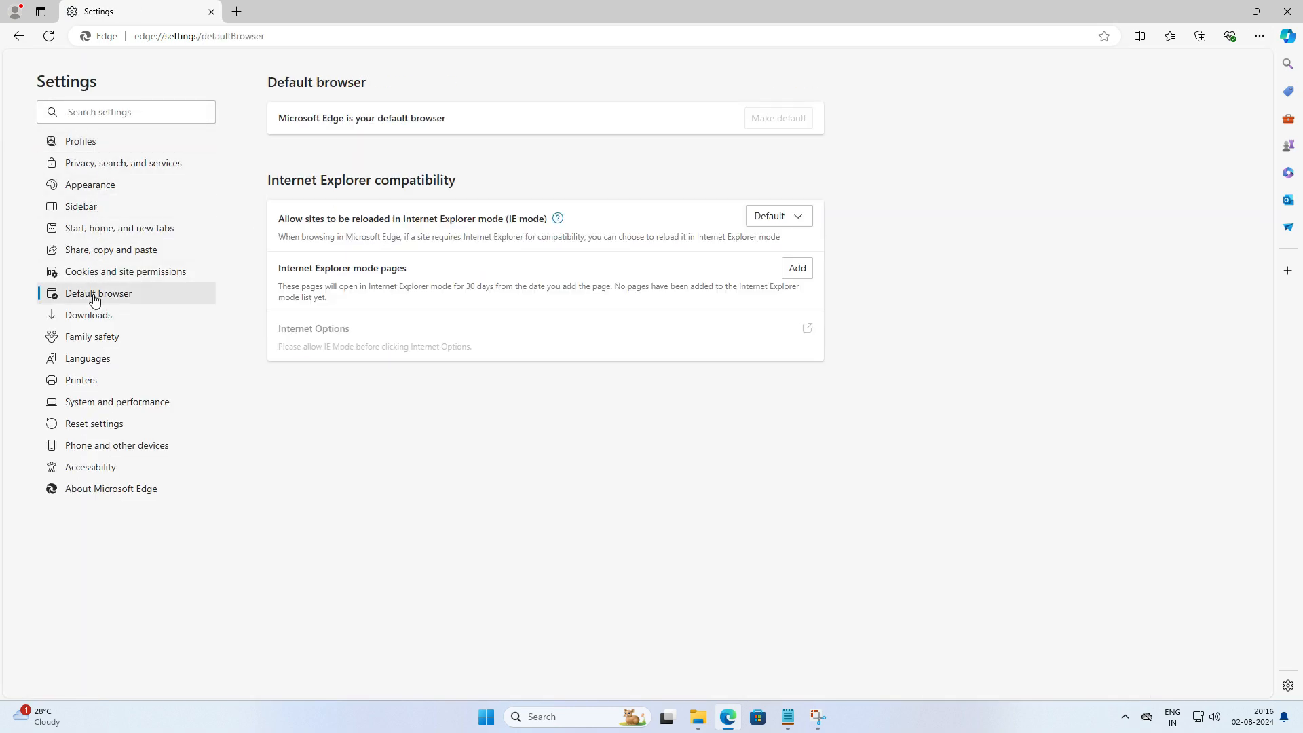
{"action": "mouse_move", "coordinate": [348, 234]}
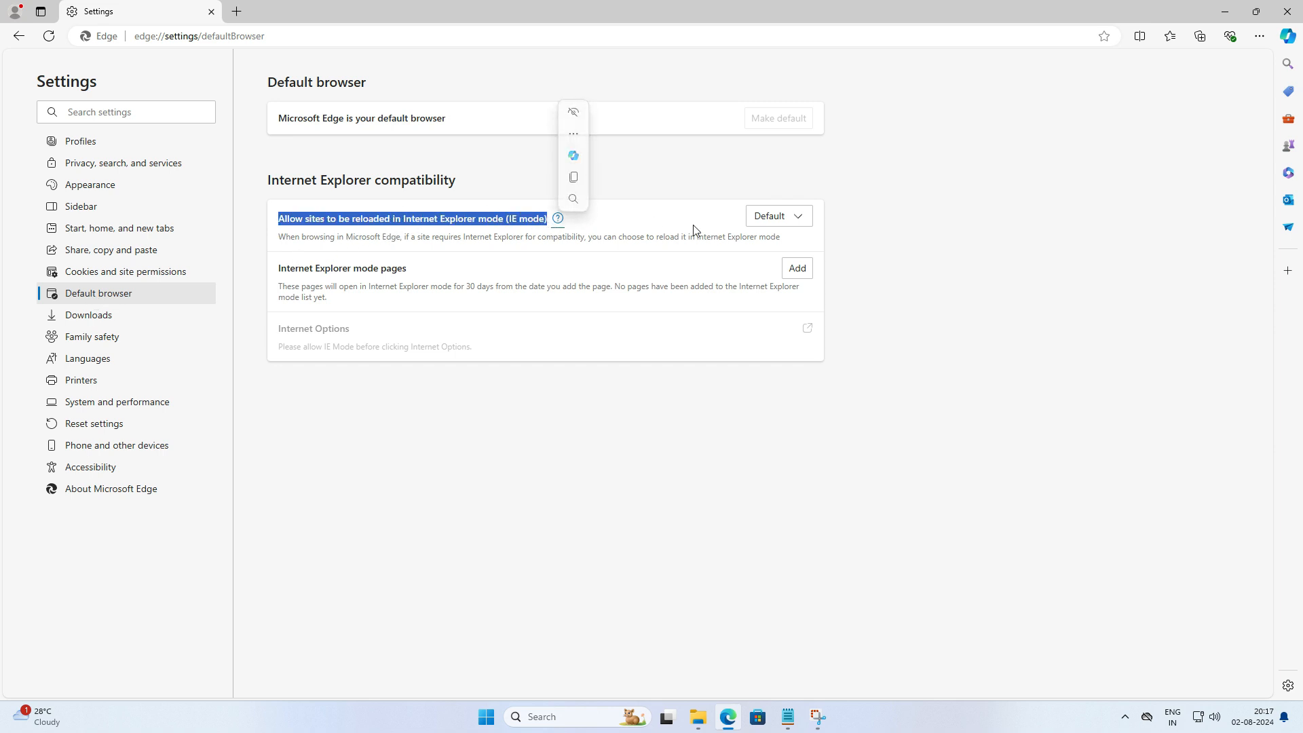
{"action": "left_click", "coordinate": [710, 222]}
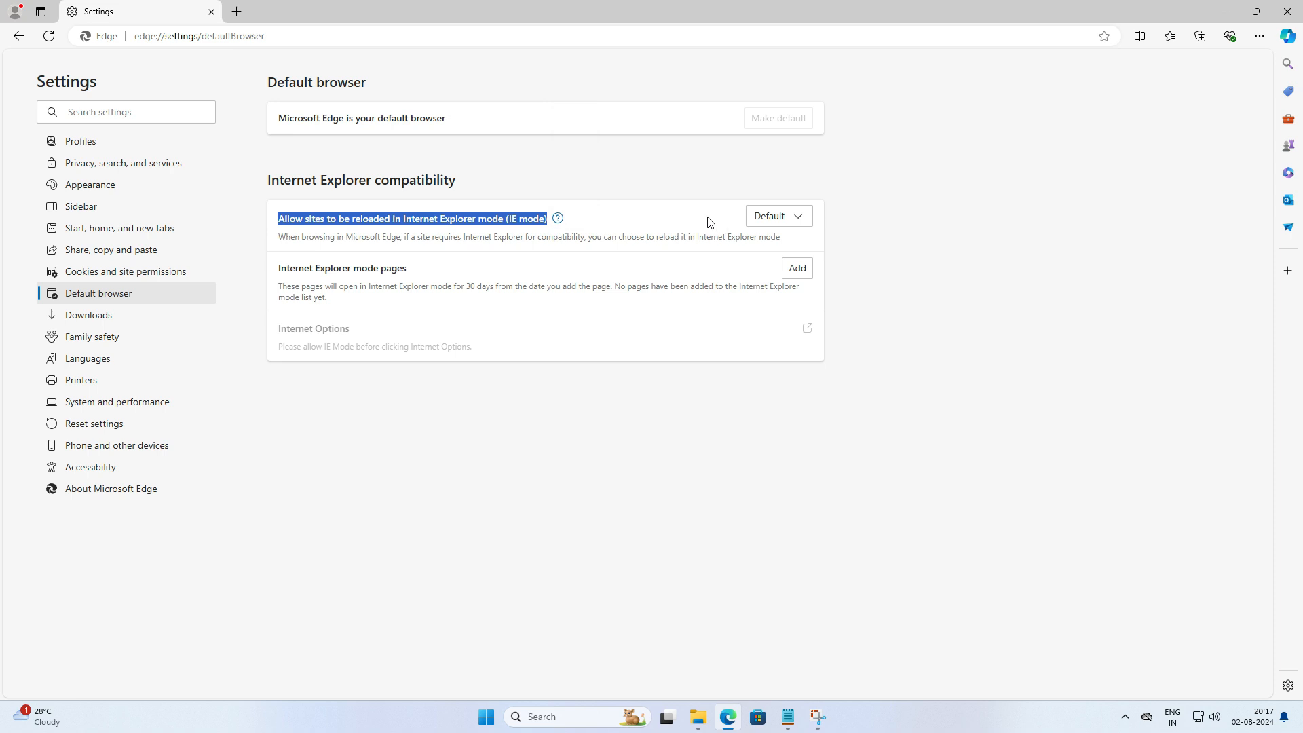
{"action": "left_click", "coordinate": [796, 216]}
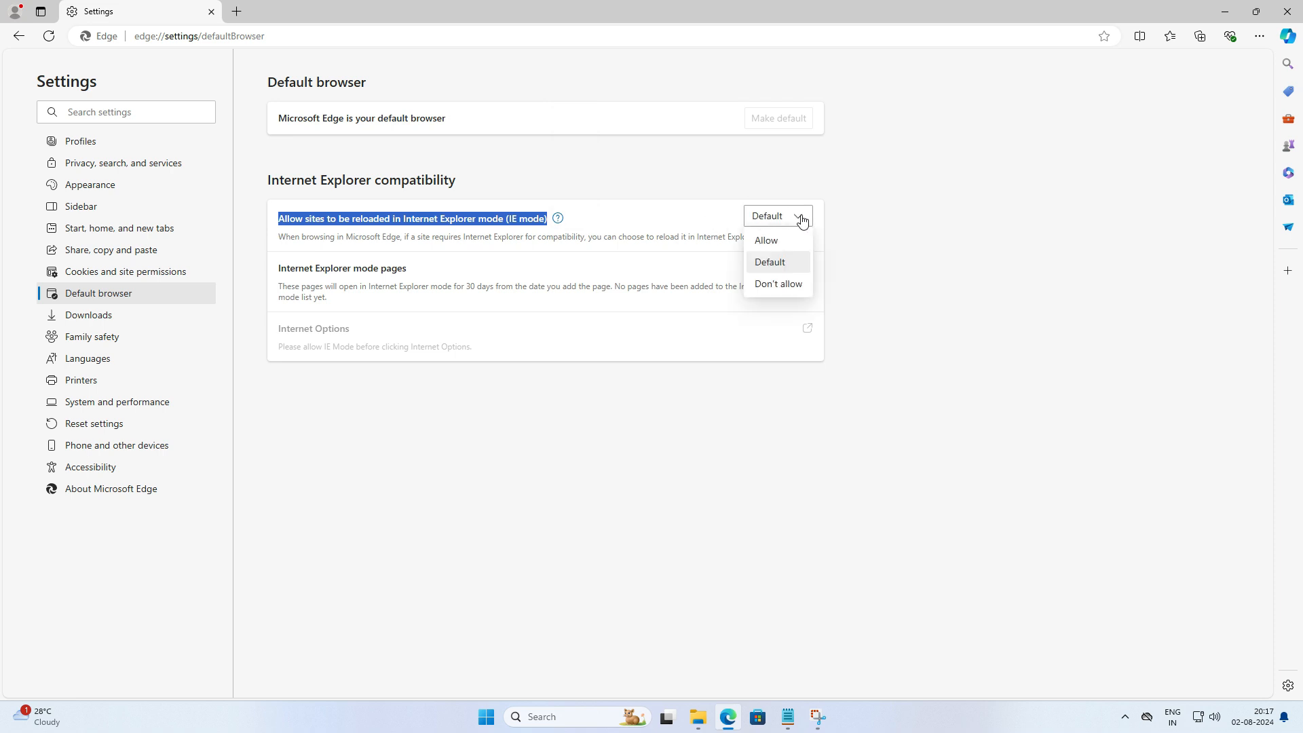
{"action": "left_click", "coordinate": [766, 240]}
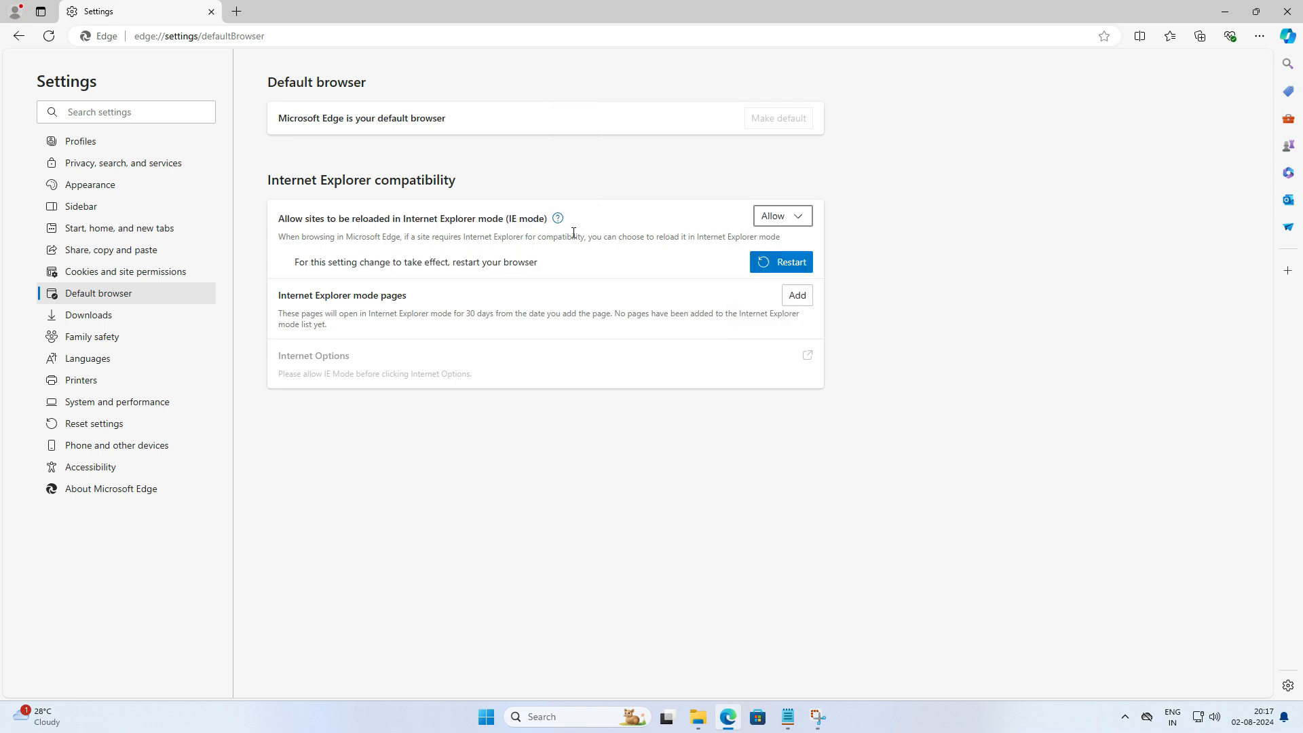
{"action": "mouse_move", "coordinate": [473, 277]}
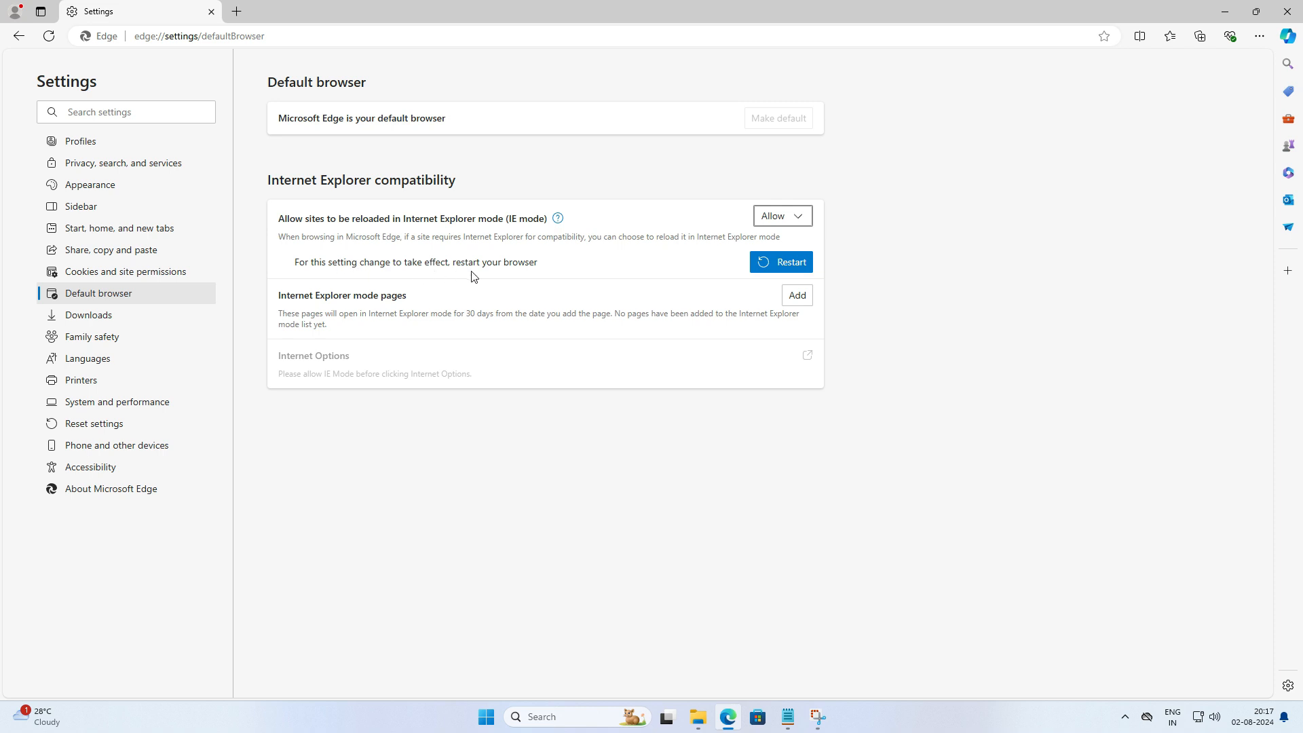
{"action": "mouse_move", "coordinate": [788, 264]}
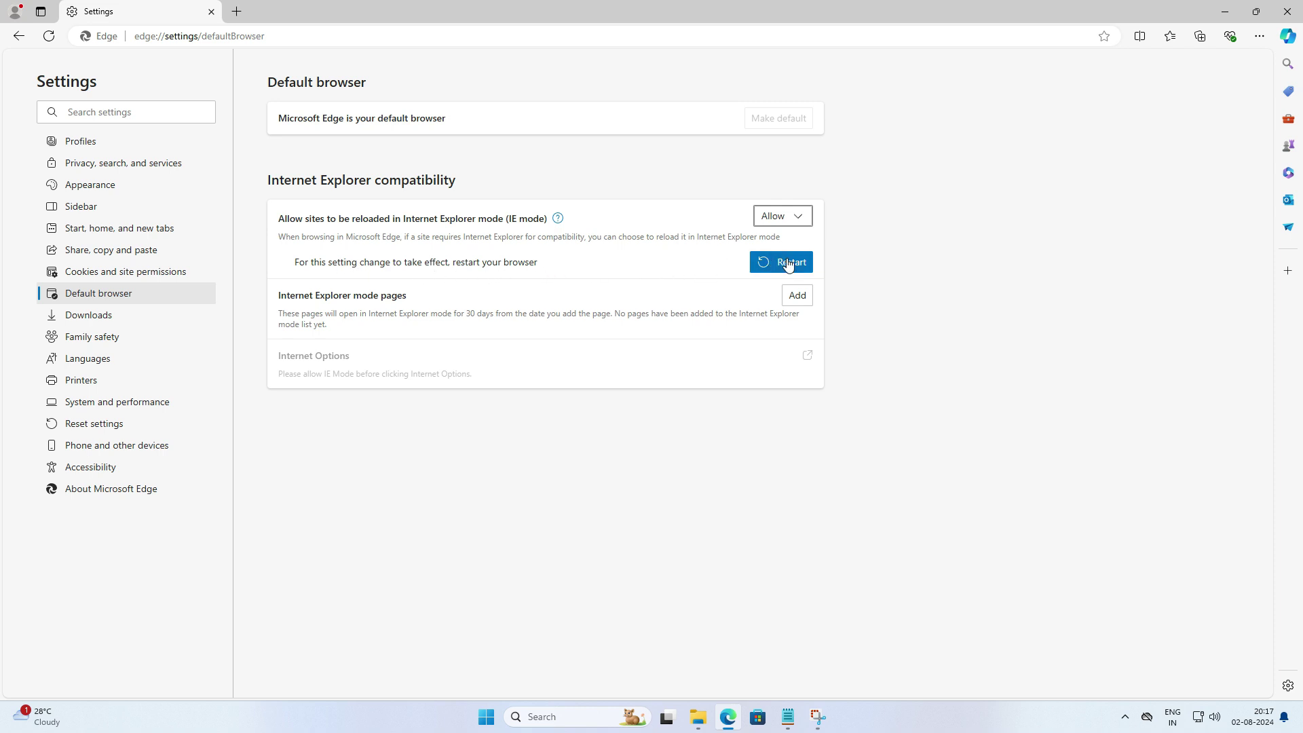
{"action": "left_click", "coordinate": [781, 262]}
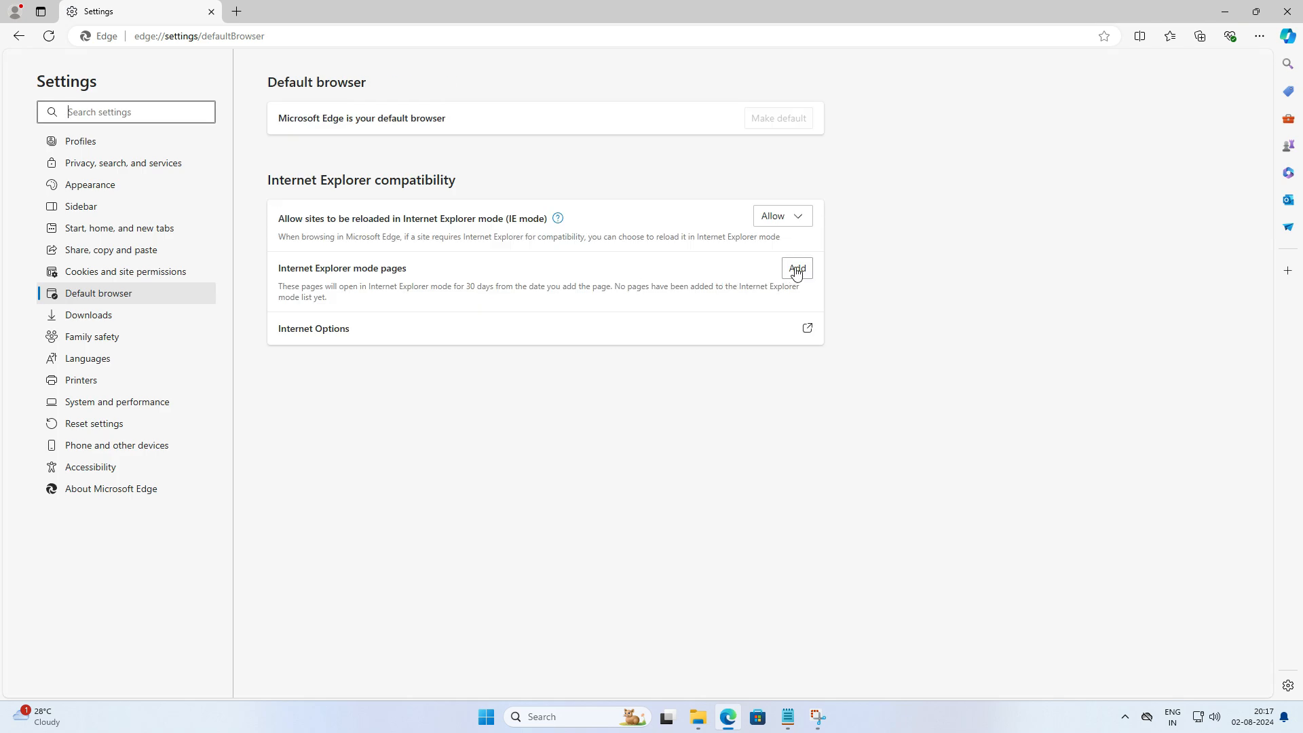
{"action": "mouse_move", "coordinate": [337, 282]}
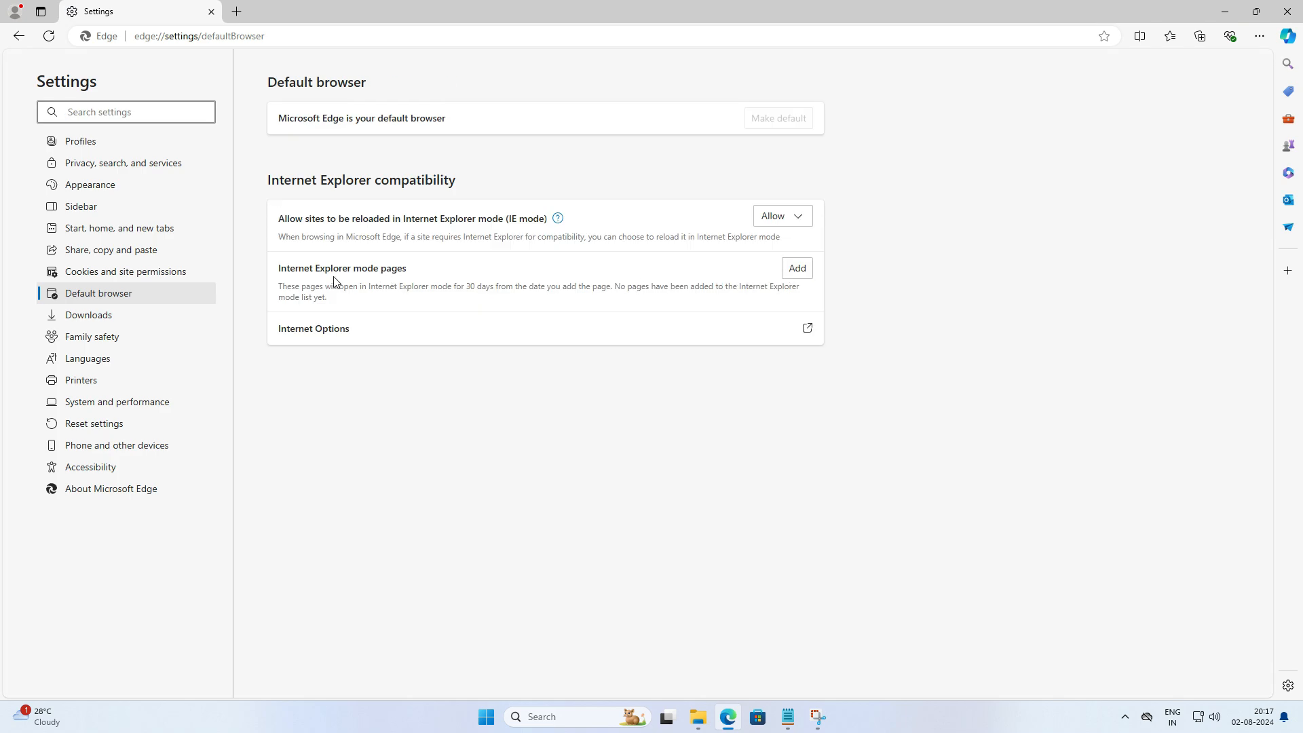
Start adding an IE mode page, then look up 'wiki' in a new tab to reach Wikipedia
{"action": "left_click", "coordinate": [797, 267]}
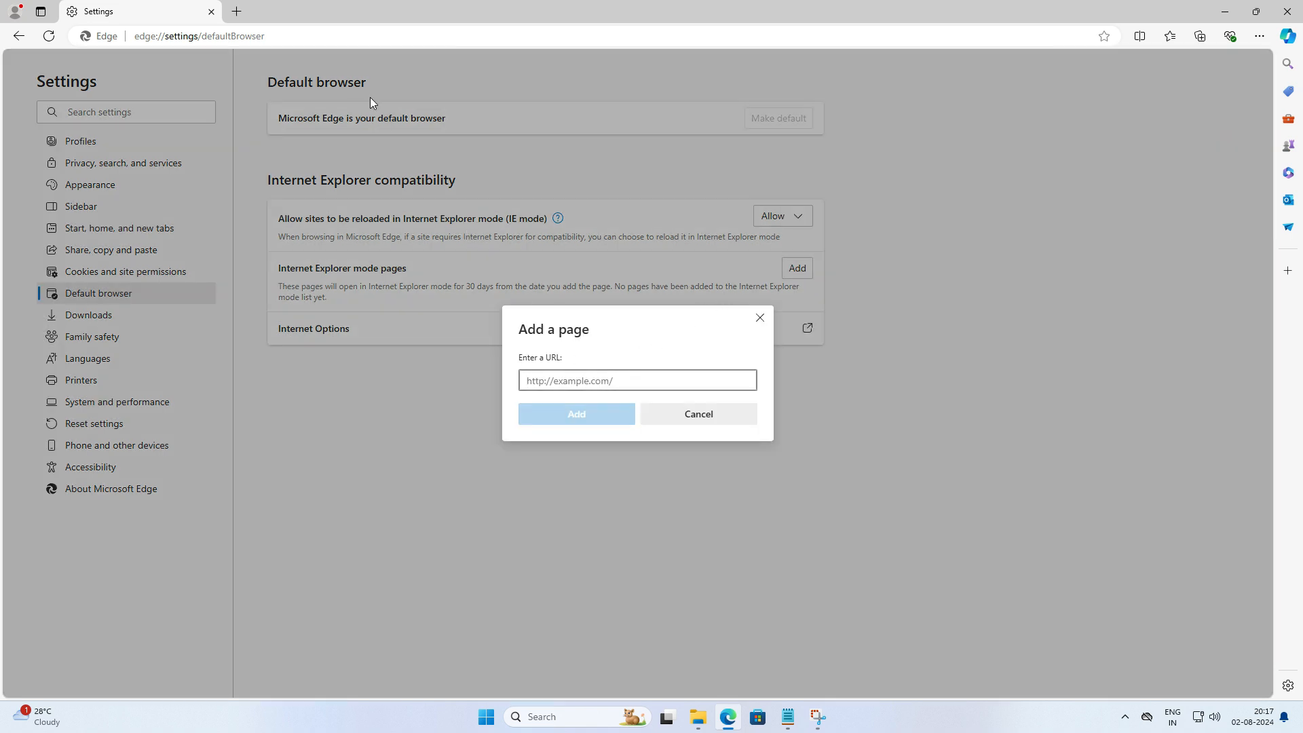
{"action": "left_click", "coordinate": [235, 11]}
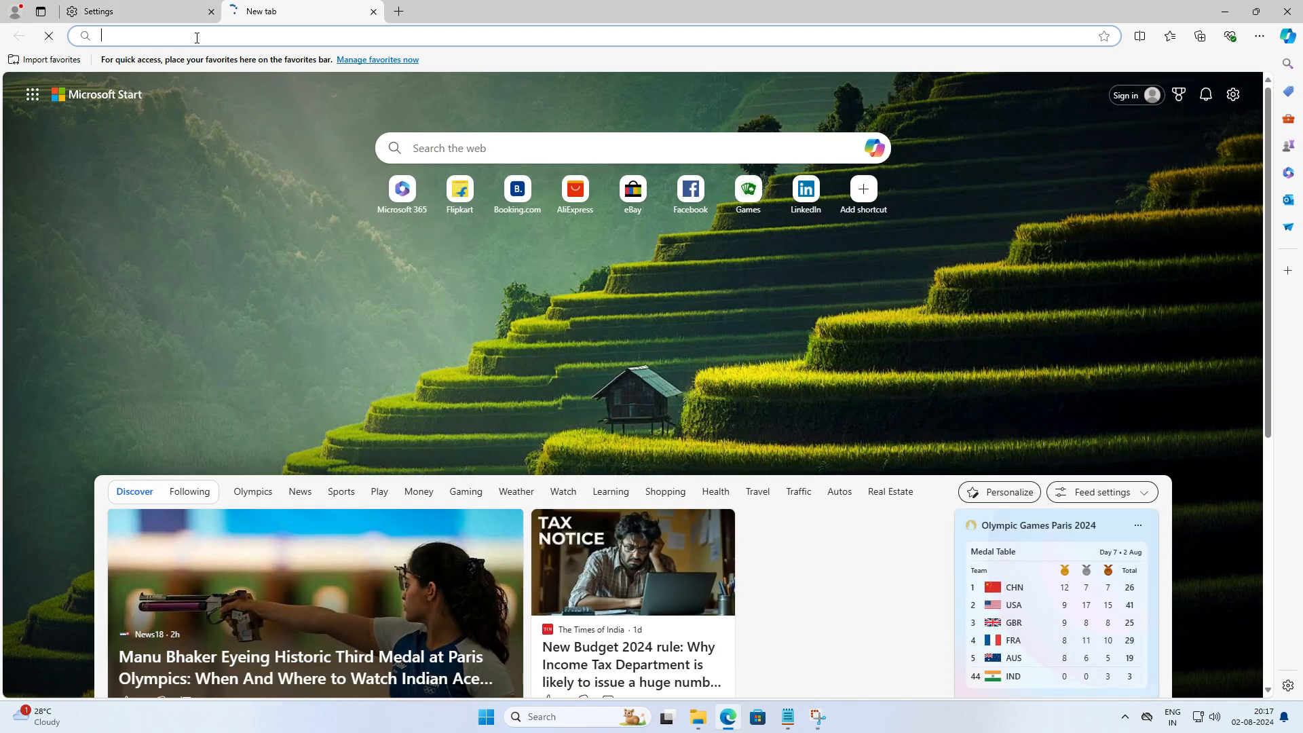
{"action": "type", "text": "wikipedia.com"}
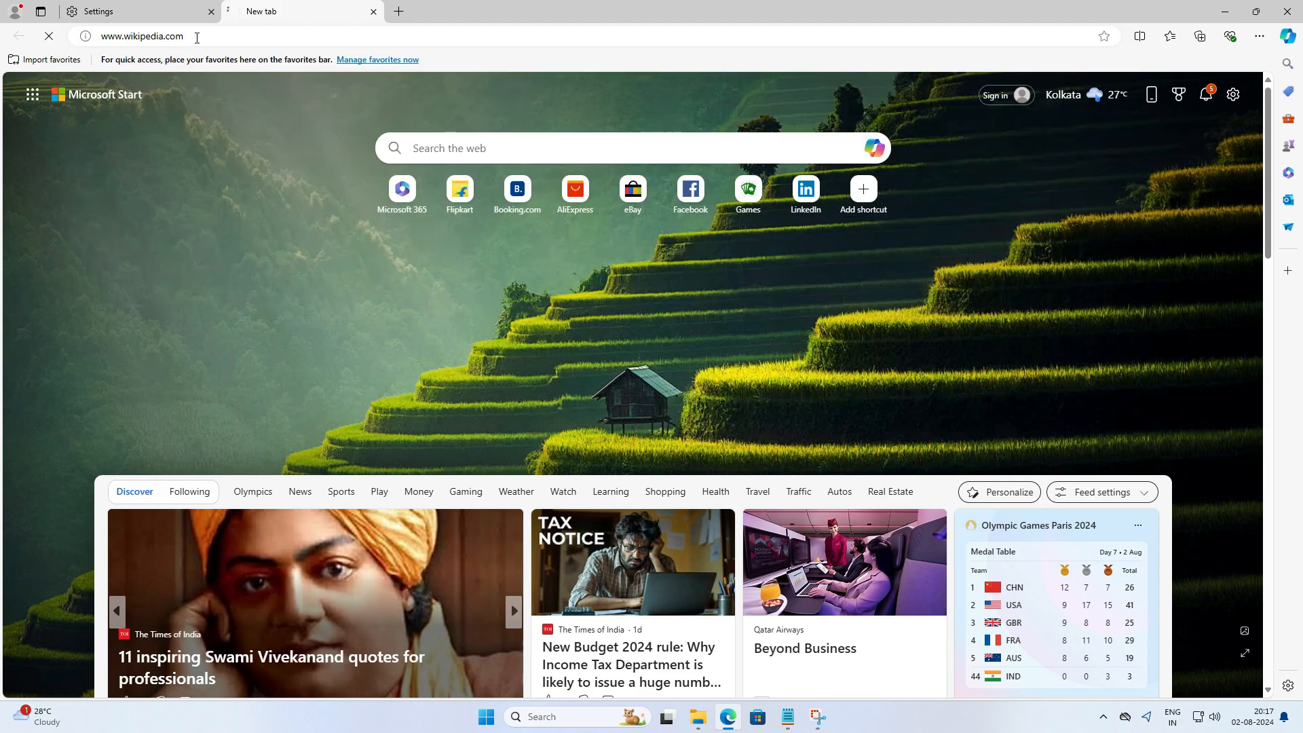
{"action": "key", "text": "Enter"}
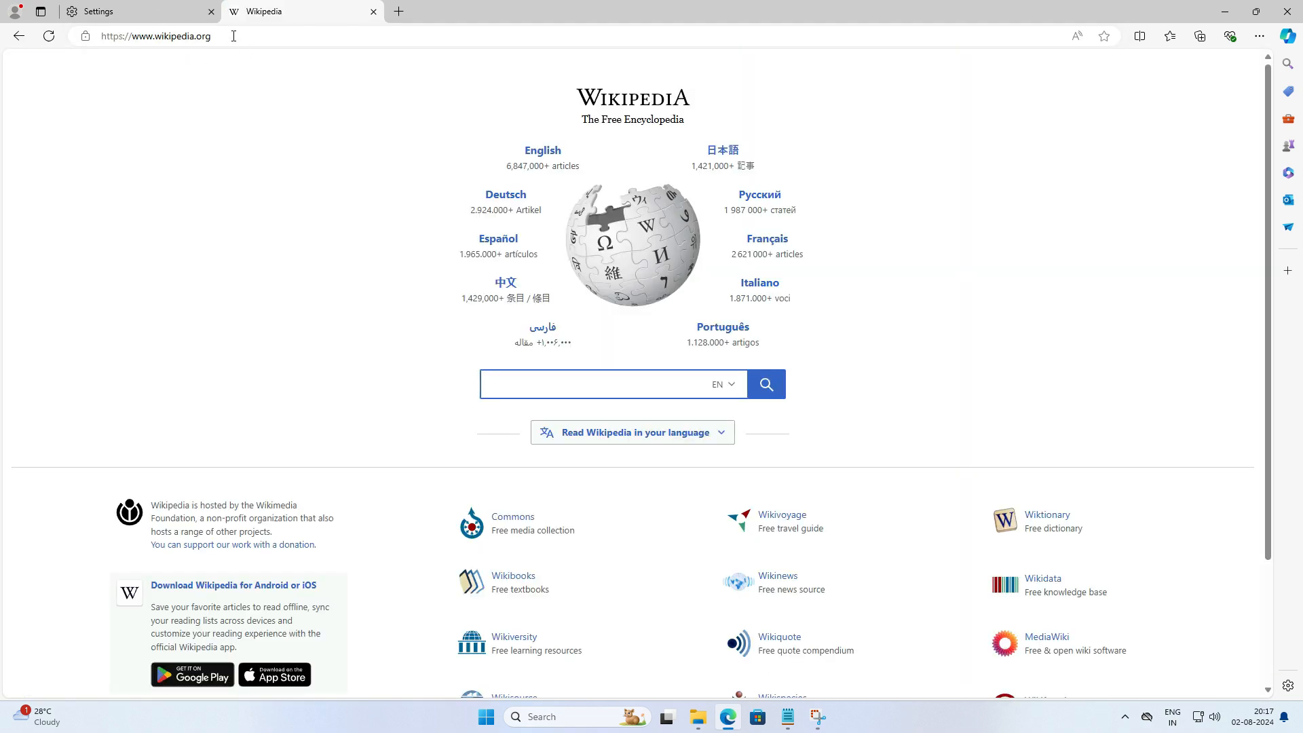
{"action": "left_click", "coordinate": [160, 35]}
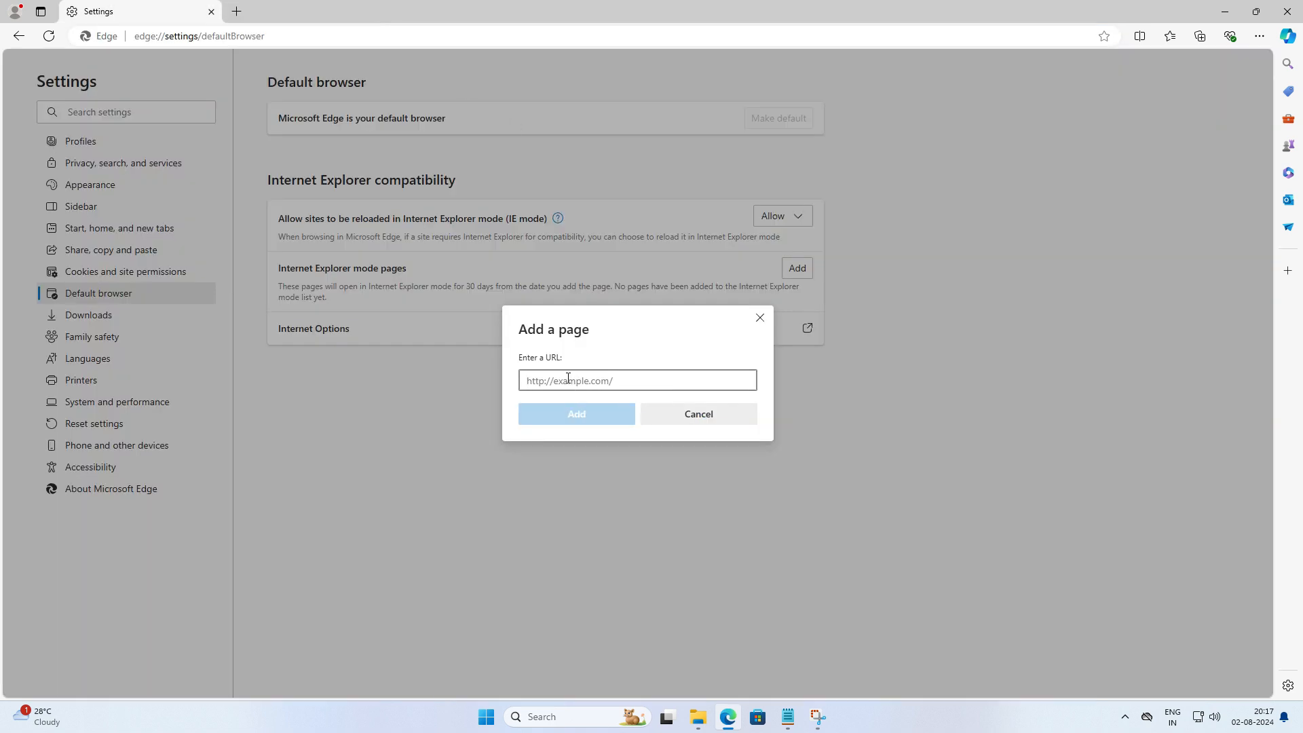
{"action": "type", "text": "https://www.wikipedia.org/"}
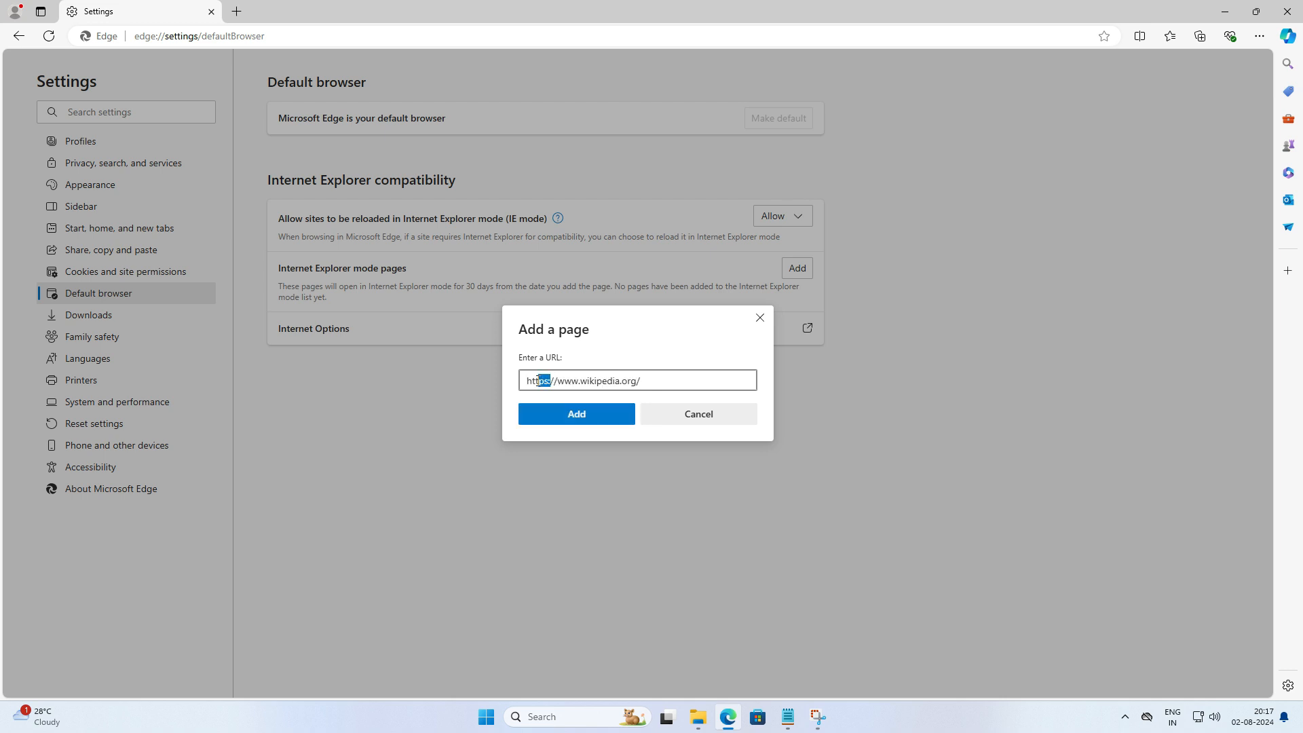
{"action": "double_click", "coordinate": [537, 380]}
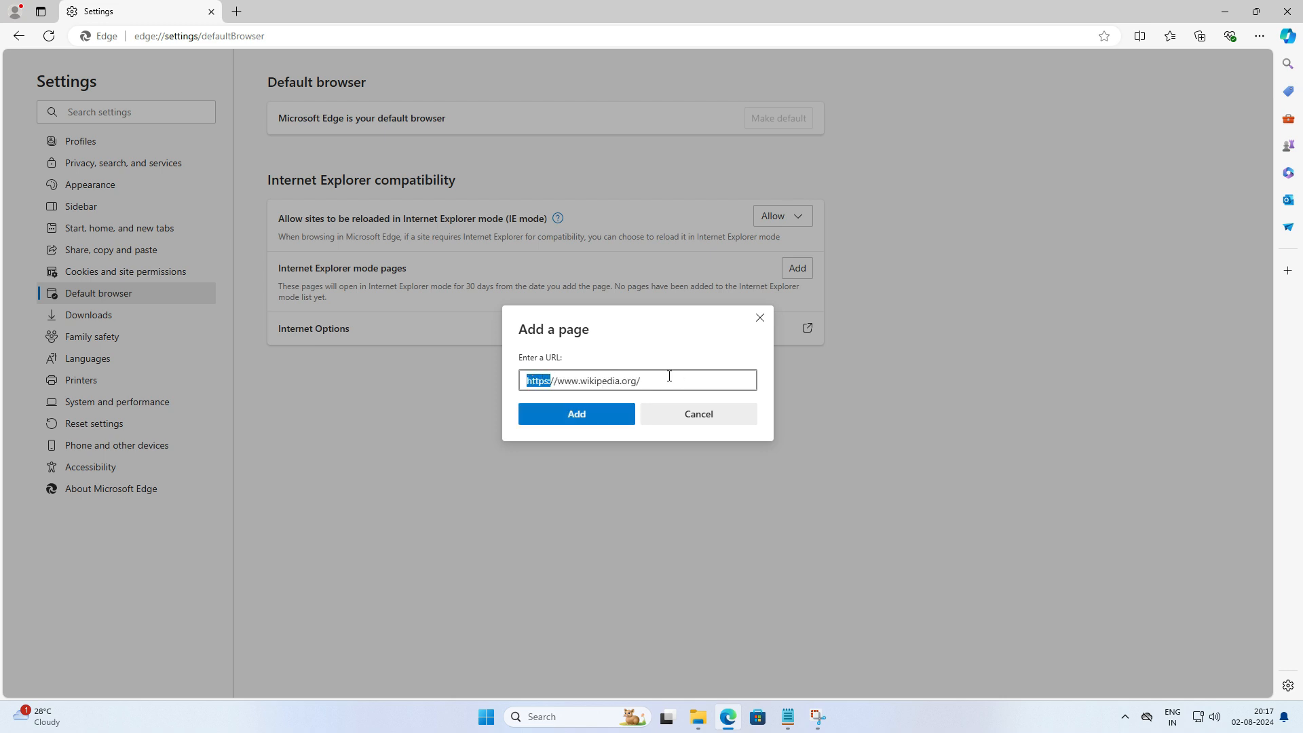
{"action": "left_click", "coordinate": [575, 414]}
{"action": "type", "text": "wiki"}
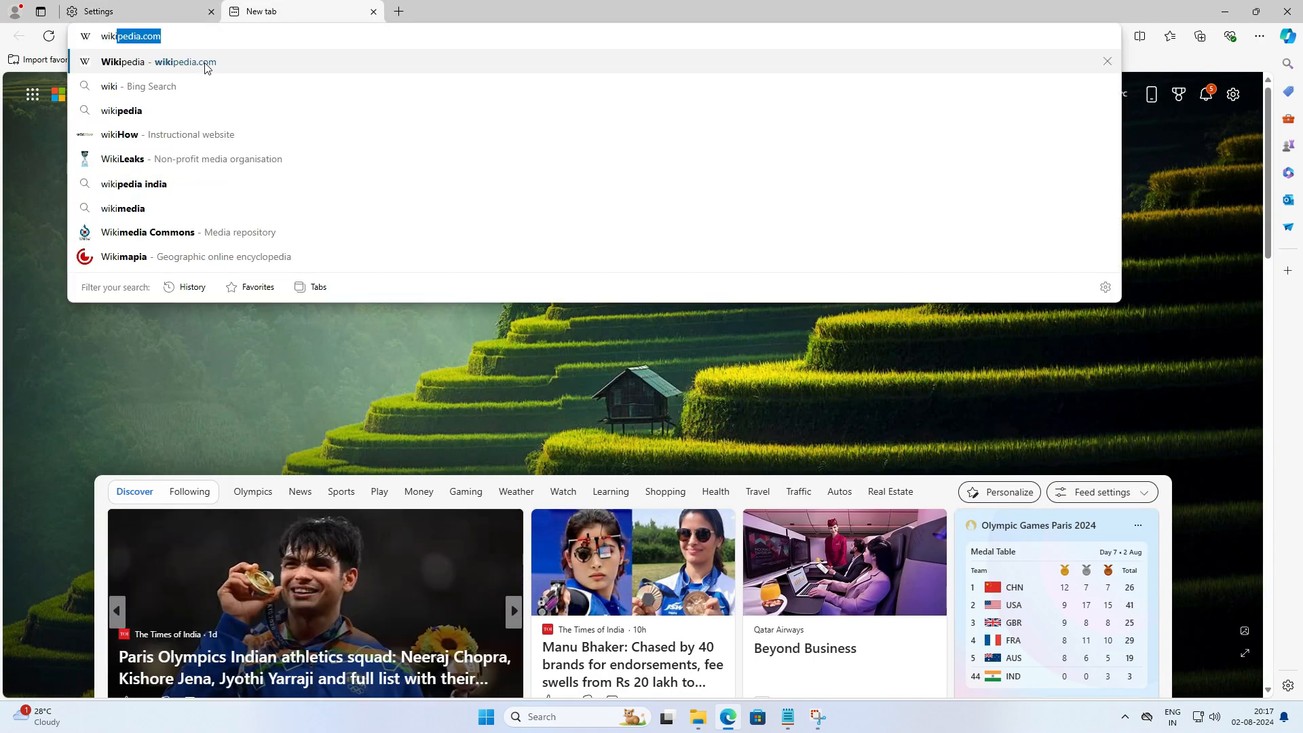
Load Wikipedia in Internet Explorer mode and review its IE mode details popup
{"action": "left_click", "coordinate": [156, 63]}
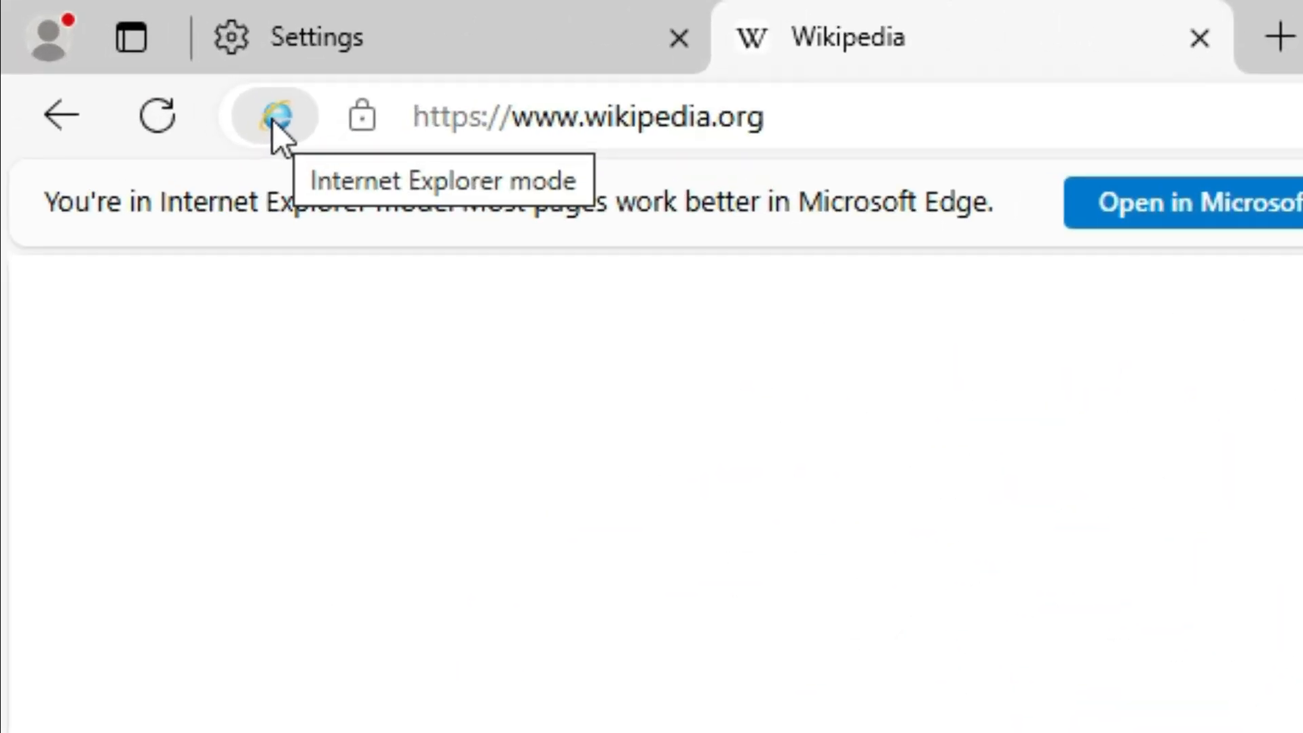
{"action": "left_click", "coordinate": [270, 114]}
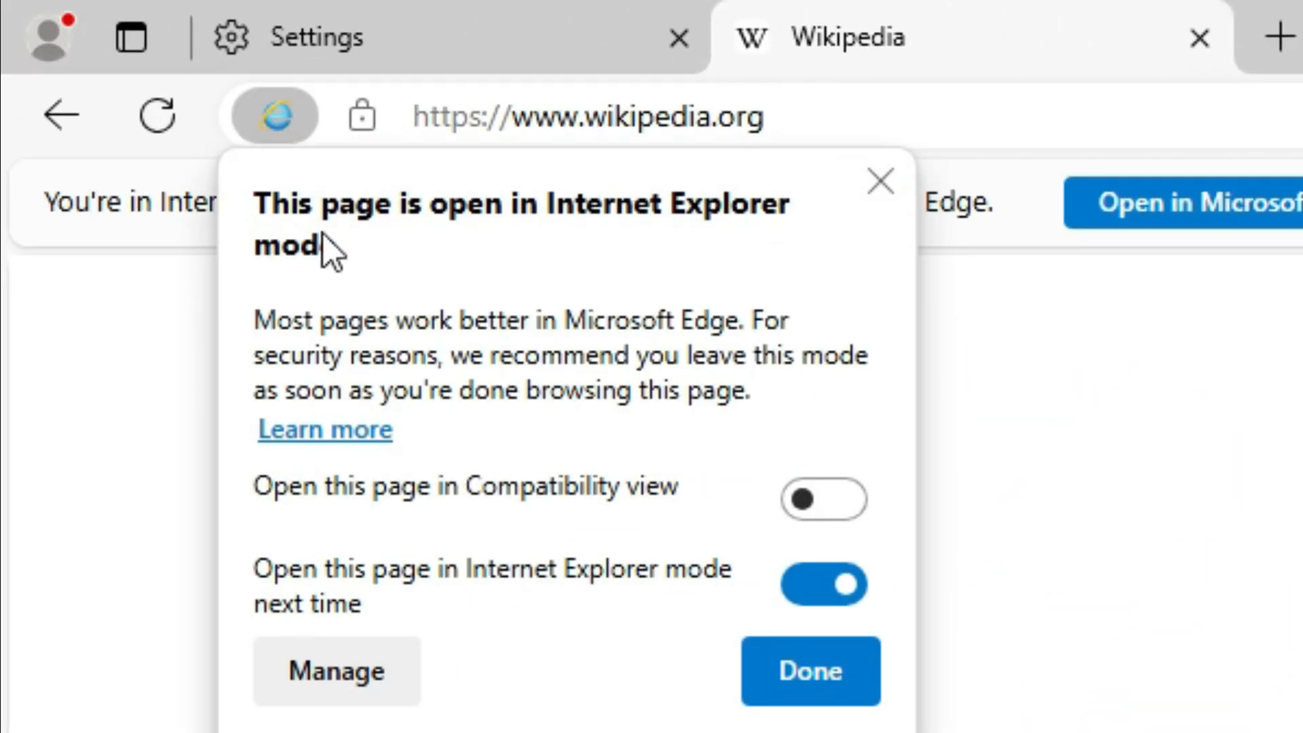
{"action": "mouse_move", "coordinate": [537, 224]}
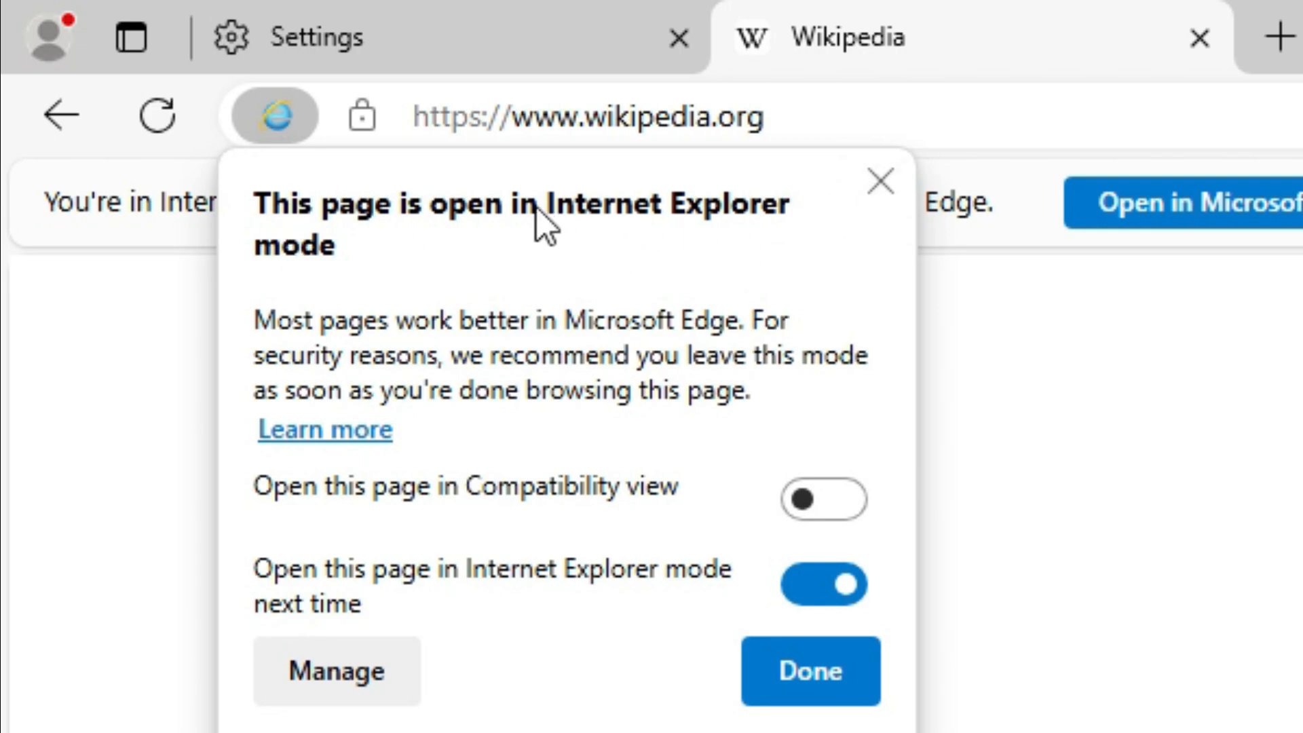
{"action": "mouse_move", "coordinate": [879, 183]}
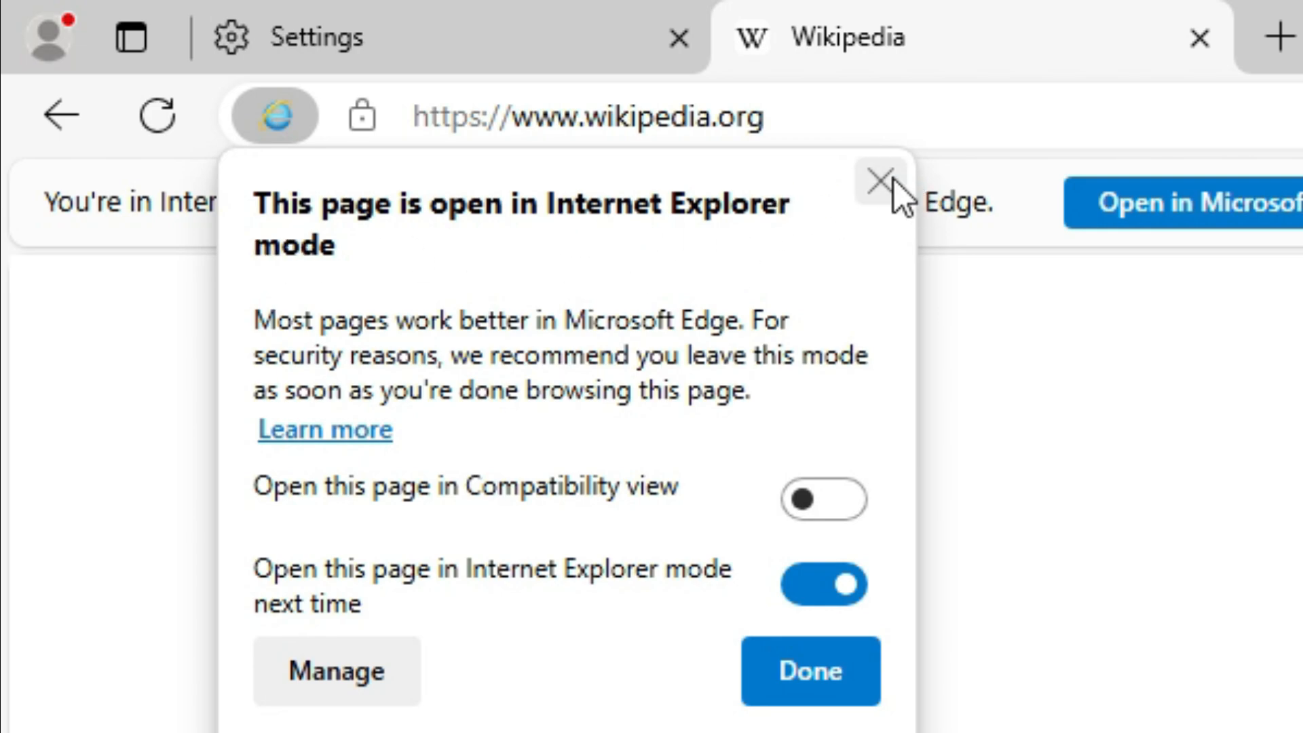
{"action": "left_click", "coordinate": [879, 183]}
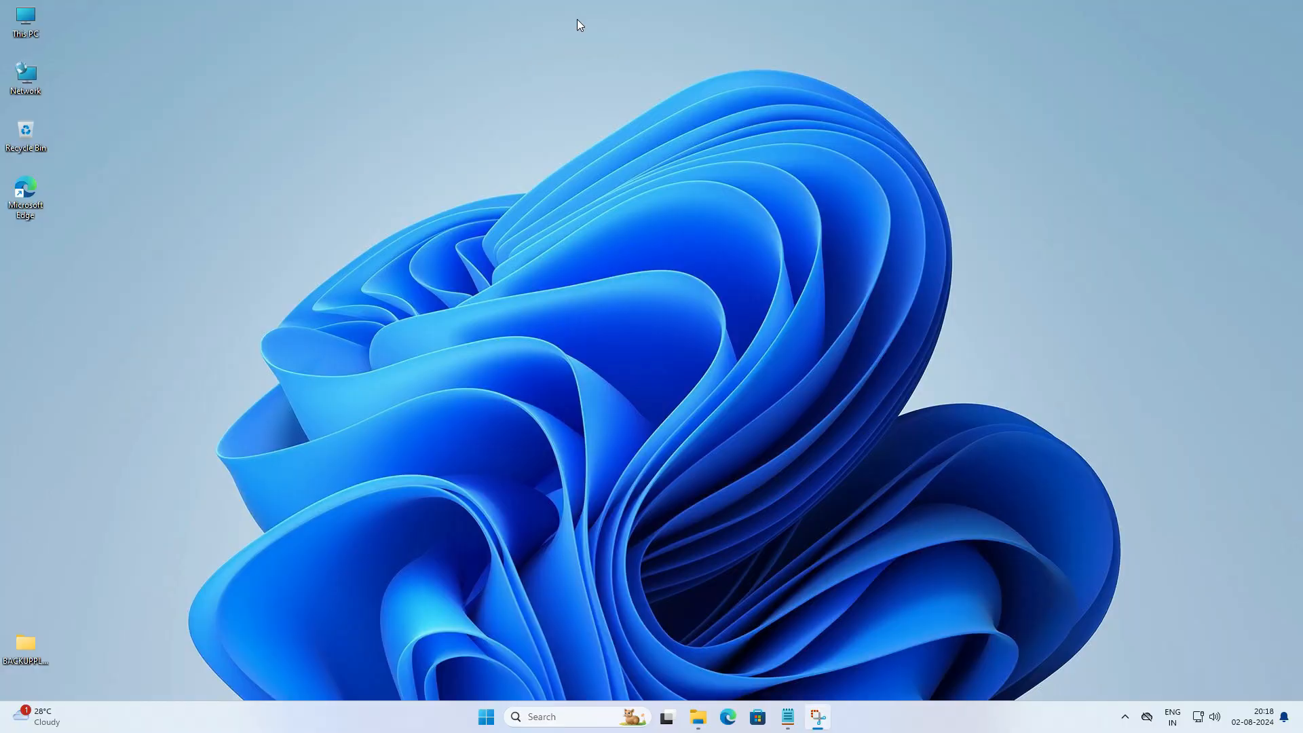
{"action": "mouse_move", "coordinate": [600, 127]}
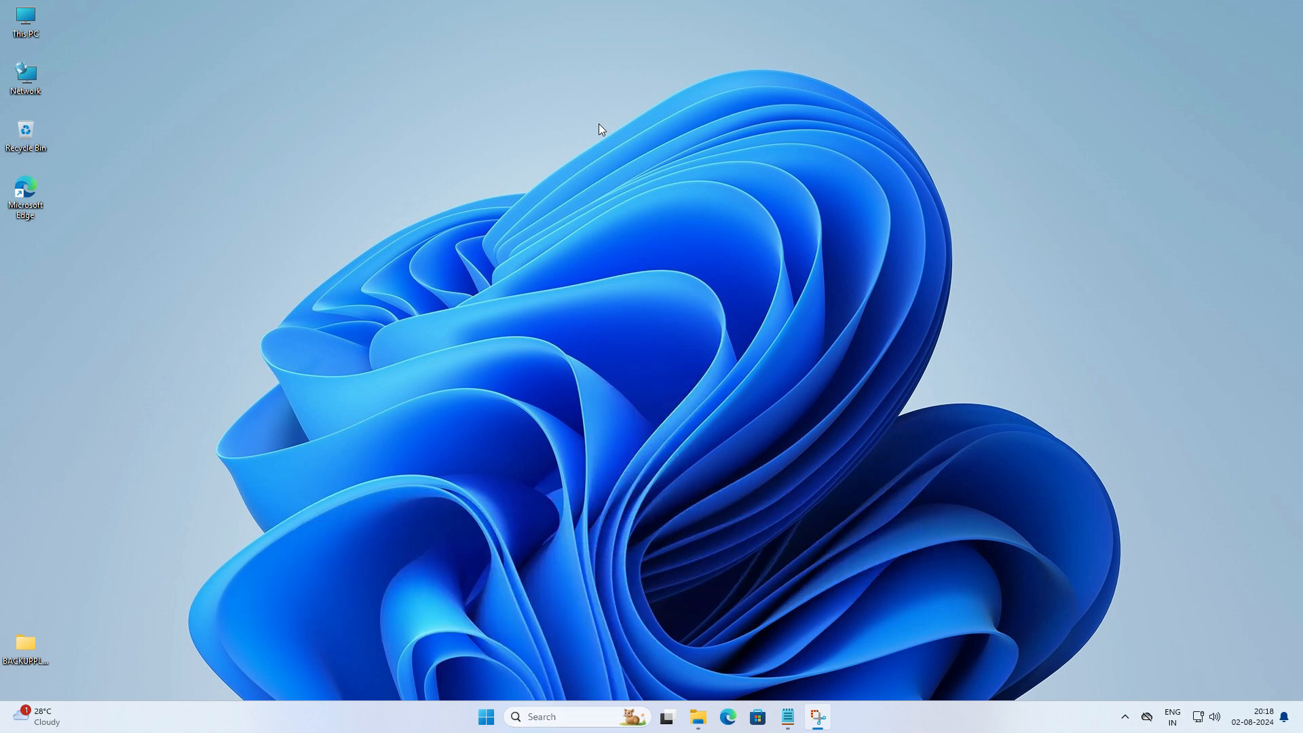
{"action": "mouse_move", "coordinate": [597, 133]}
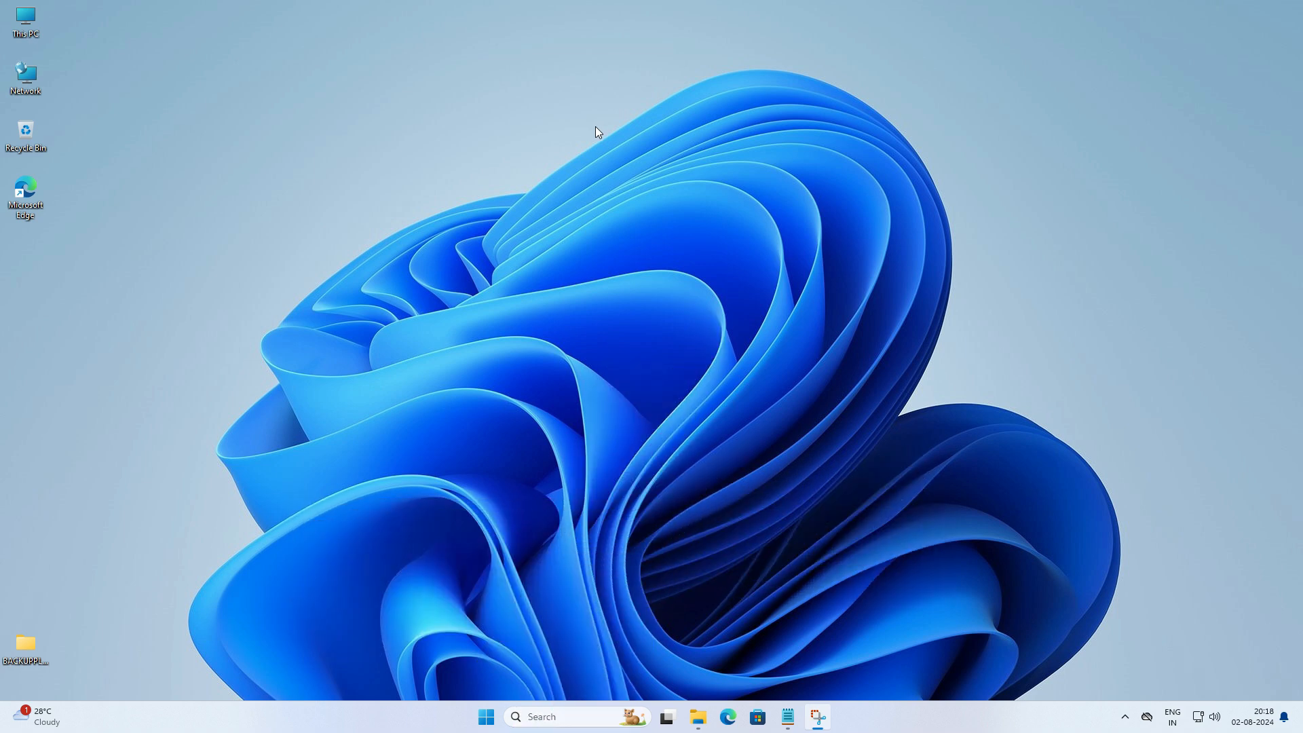
{"action": "mouse_move", "coordinate": [601, 129]}
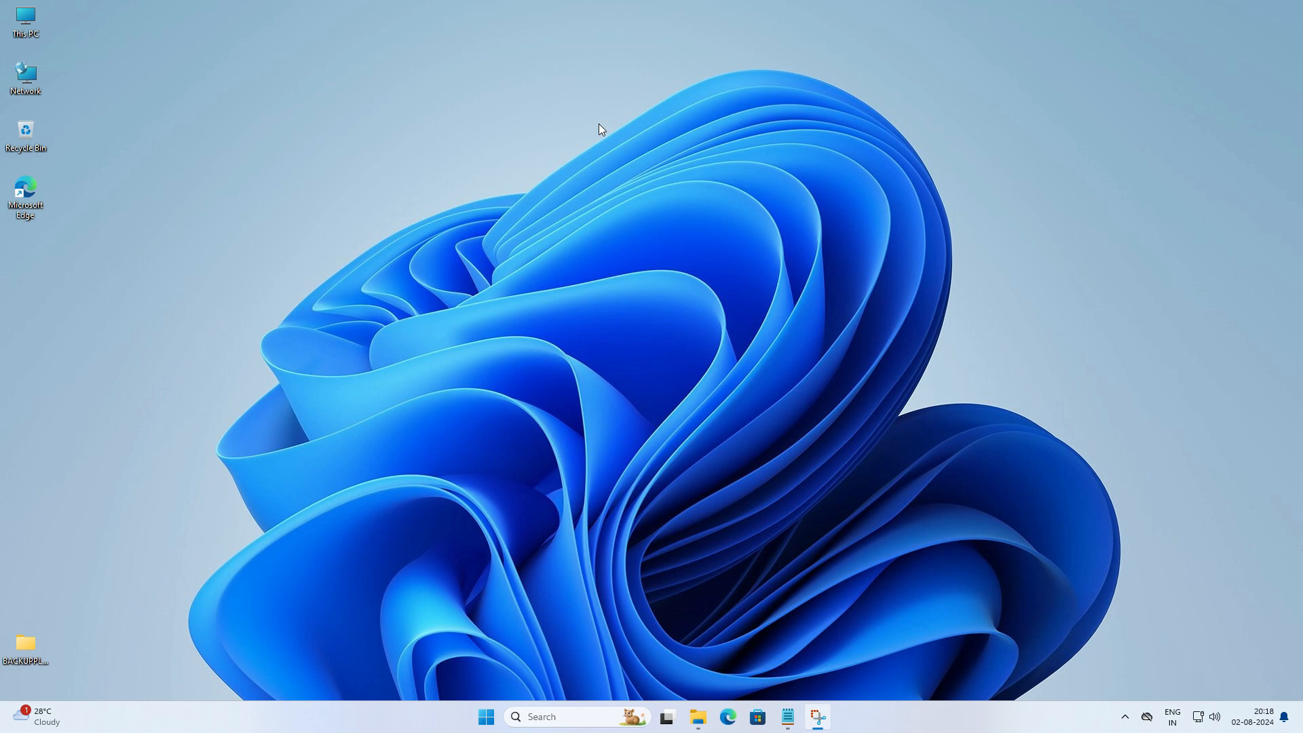
Create a new blank text document on the desktop
{"action": "right_click", "coordinate": [600, 128]}
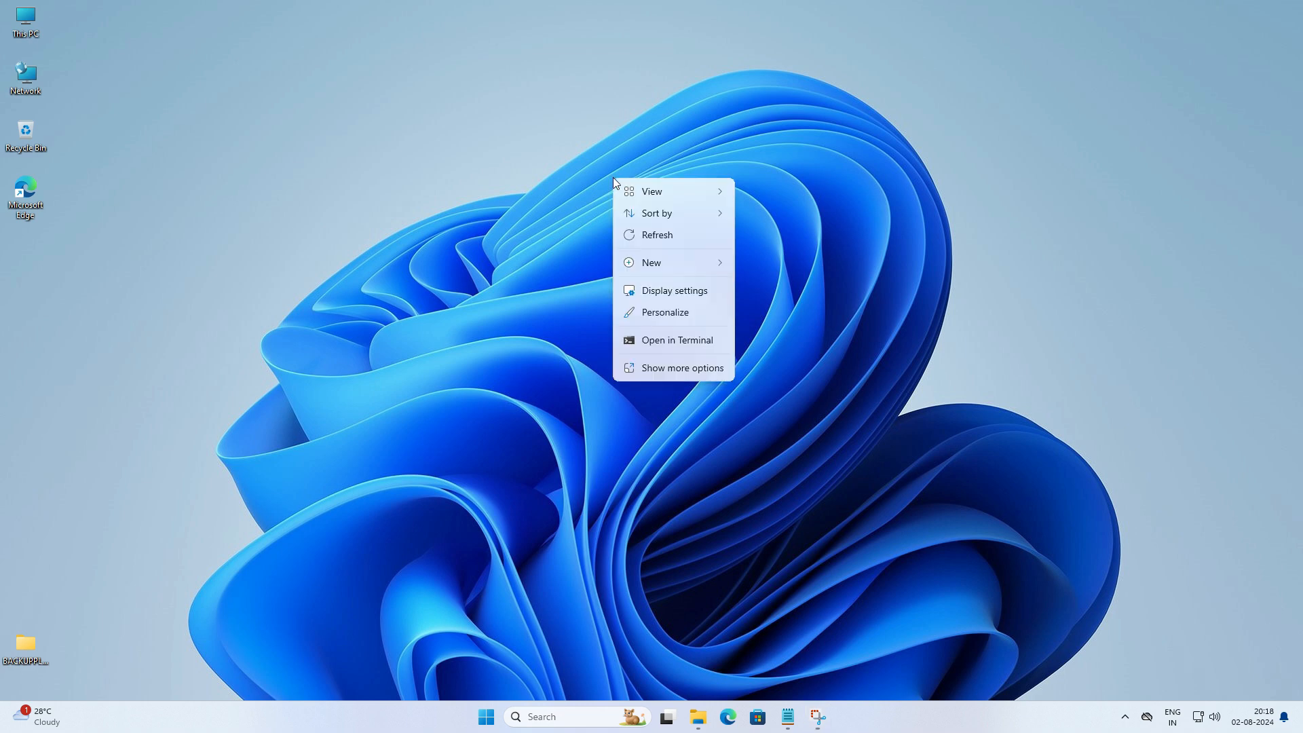
{"action": "left_click", "coordinate": [652, 263]}
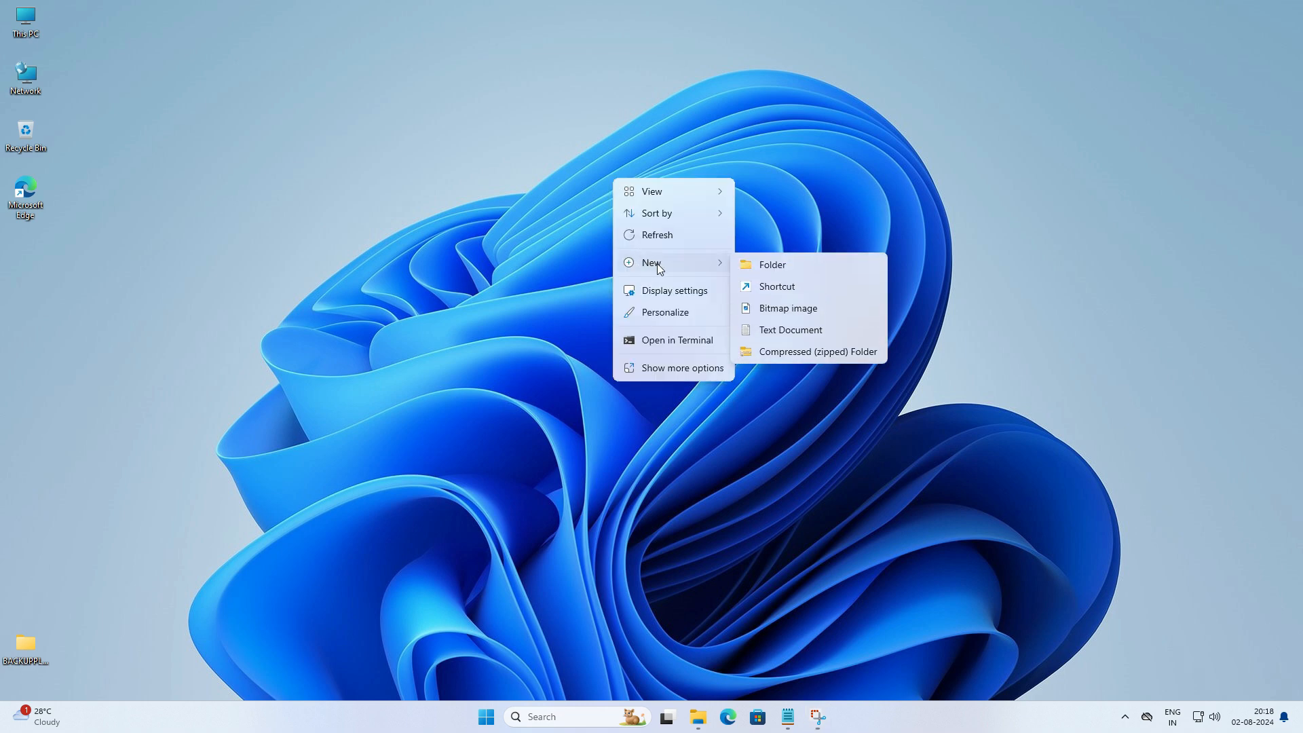
{"action": "left_click", "coordinate": [790, 329]}
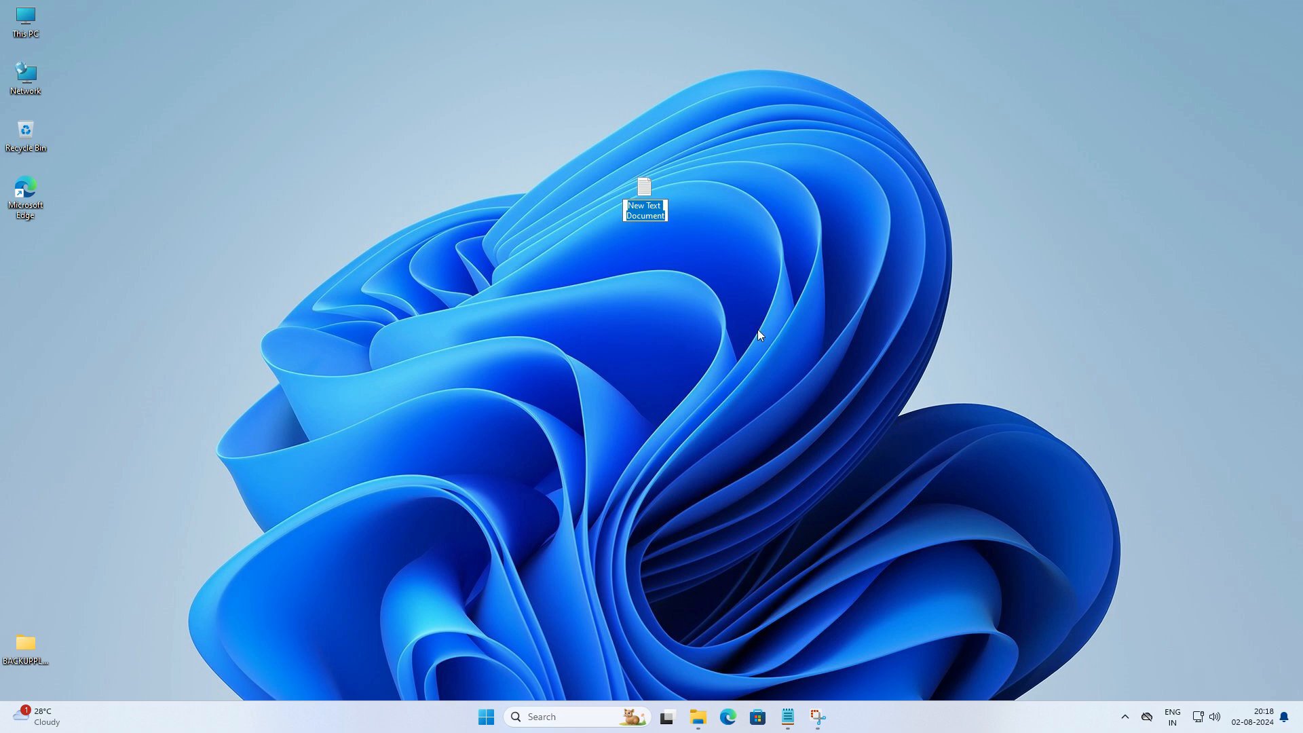
{"action": "mouse_move", "coordinate": [655, 267]}
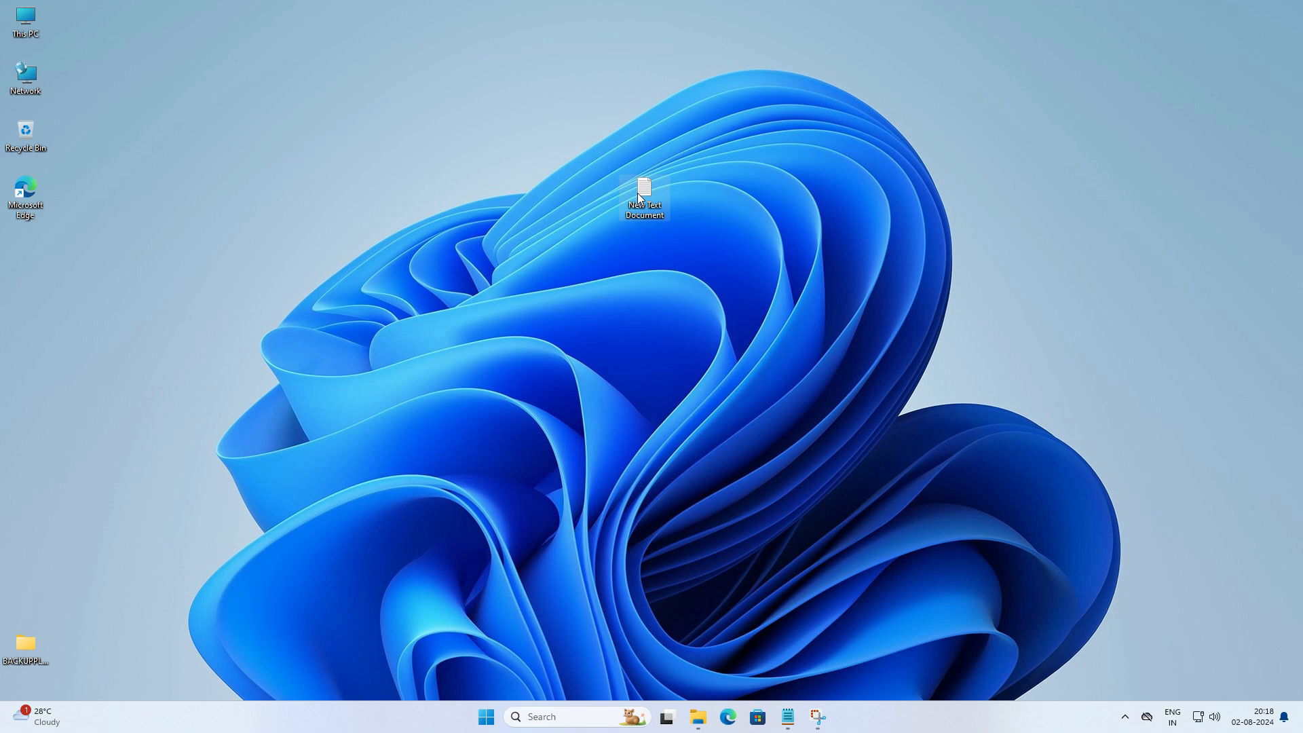
Open the new text document with Notepad
{"action": "right_click", "coordinate": [645, 193]}
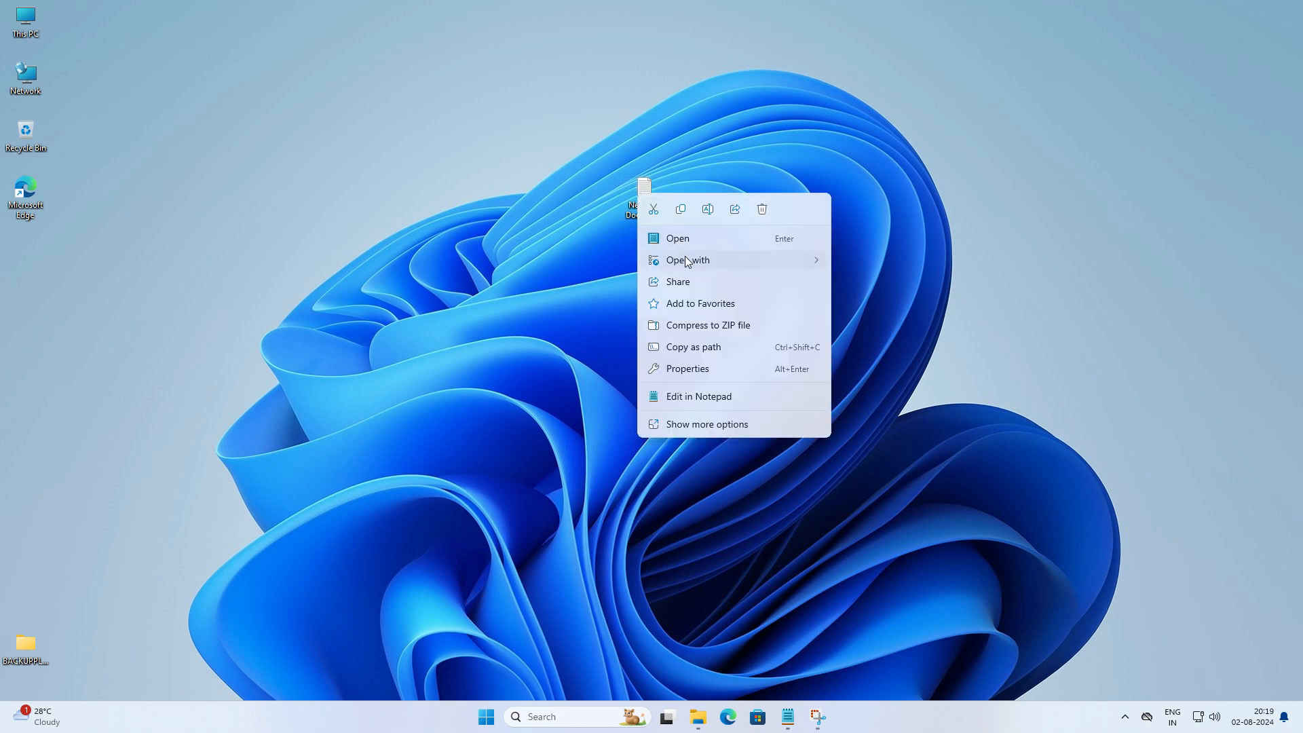
{"action": "left_click", "coordinate": [687, 260]}
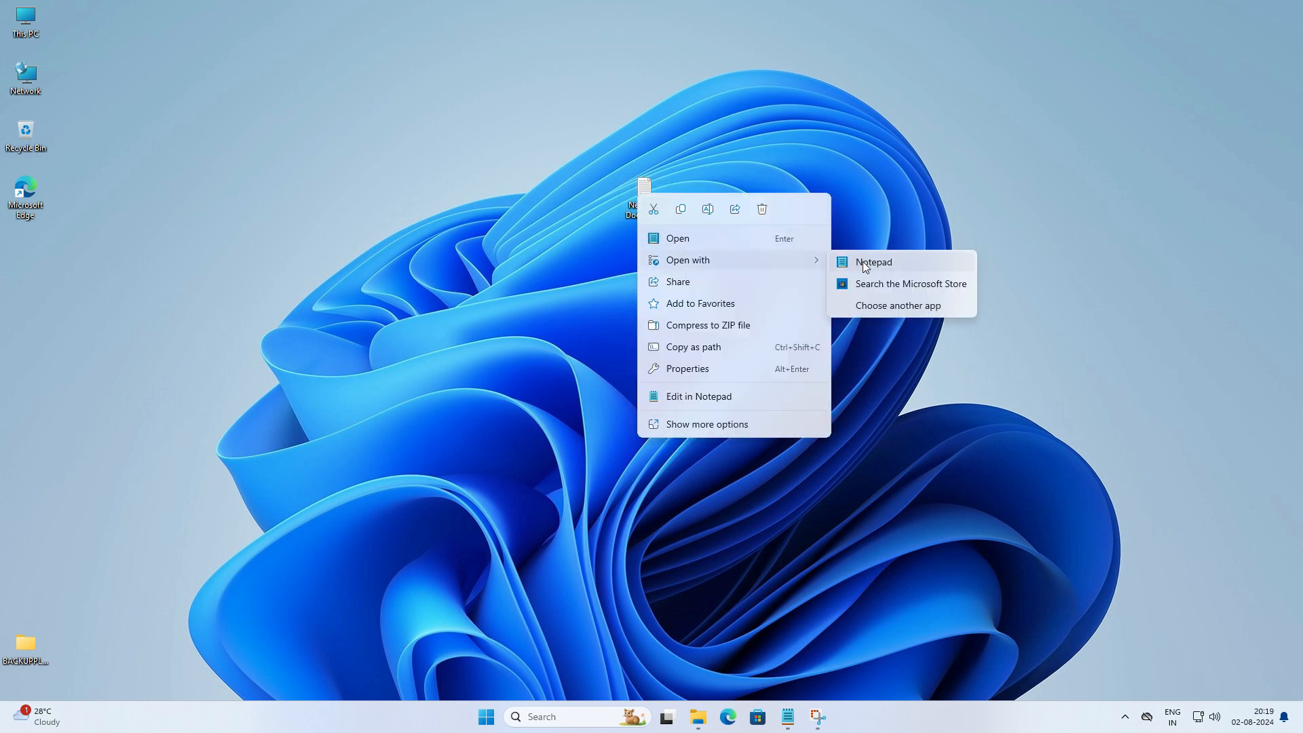
{"action": "left_click", "coordinate": [874, 262]}
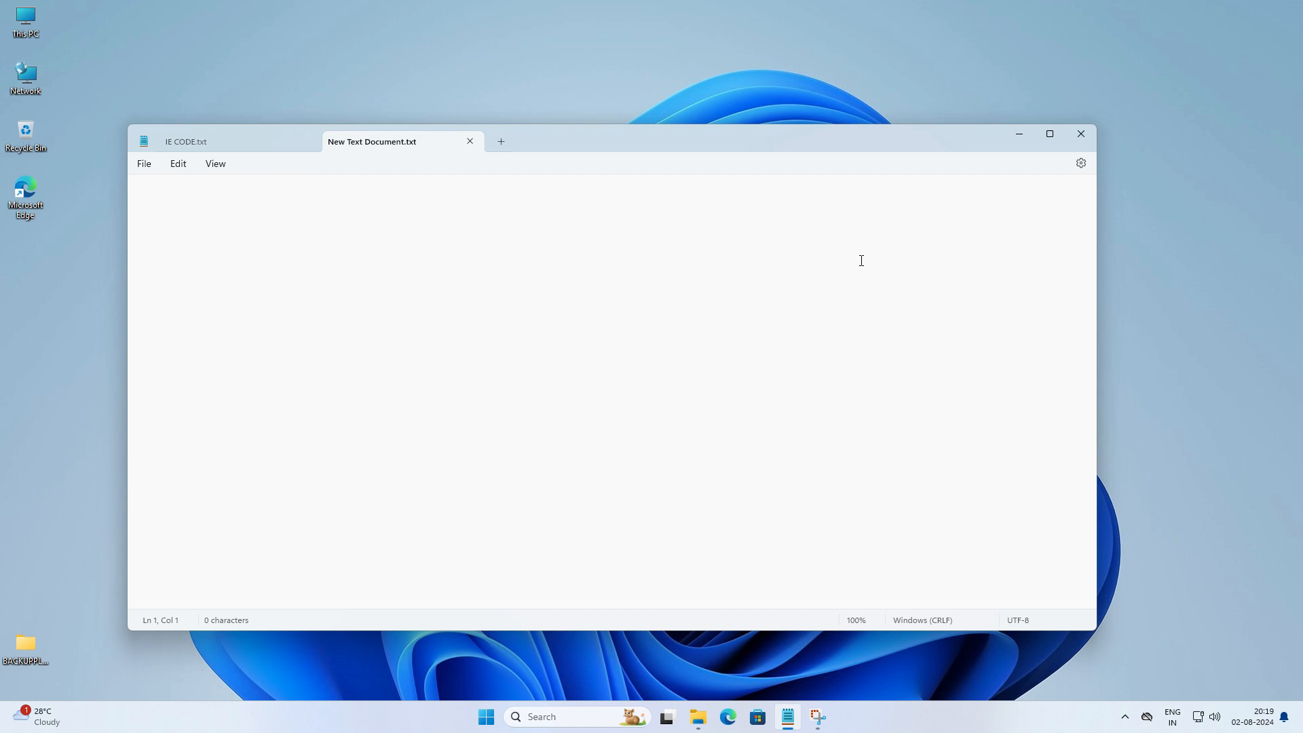
Paste CreateObject("InternetExplorer.Application").Visible=true into the document and start Save As
{"action": "left_click", "coordinate": [816, 717]}
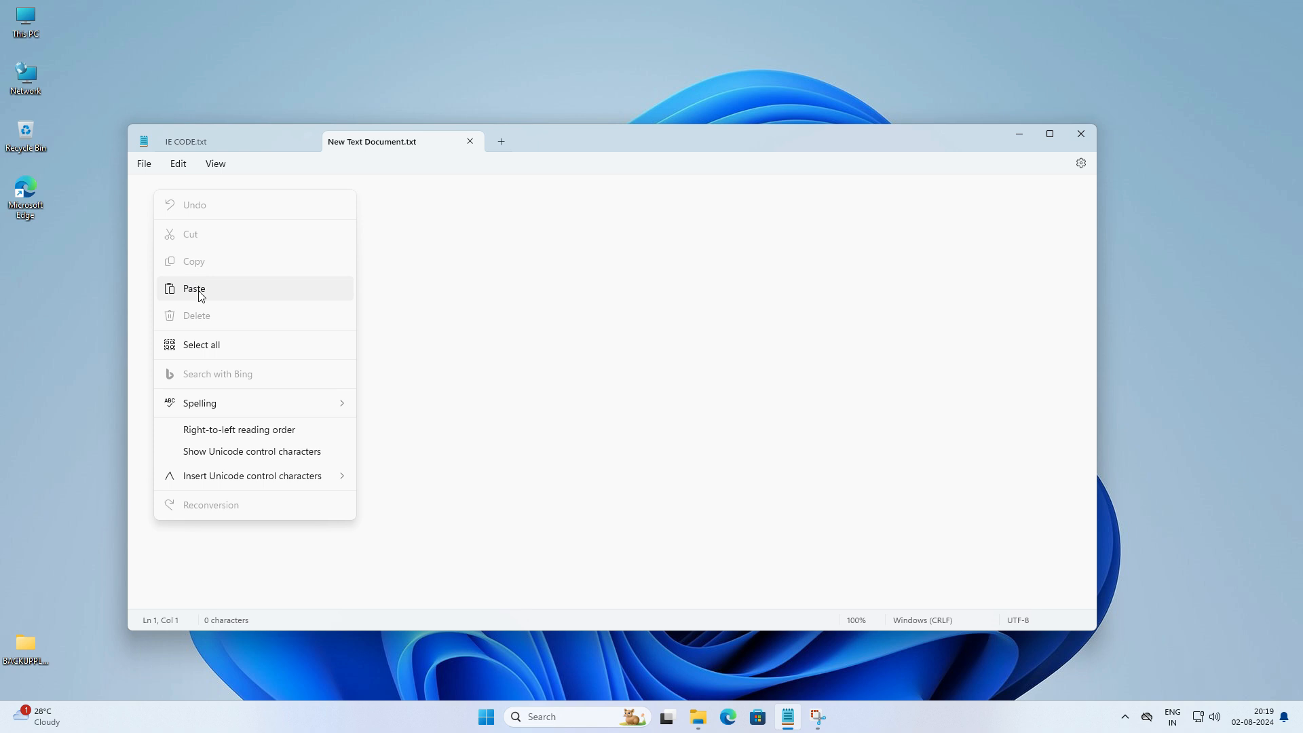
{"action": "left_click", "coordinate": [194, 288]}
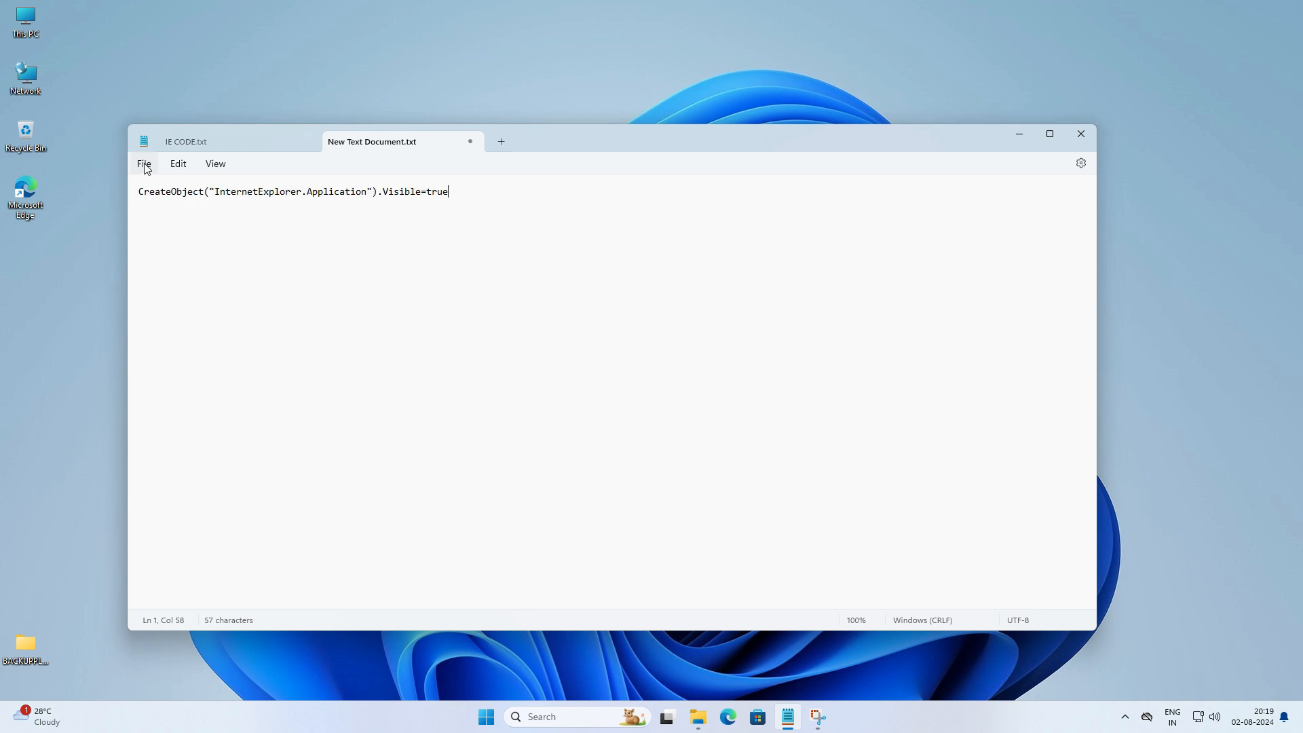
{"action": "left_click", "coordinate": [144, 163]}
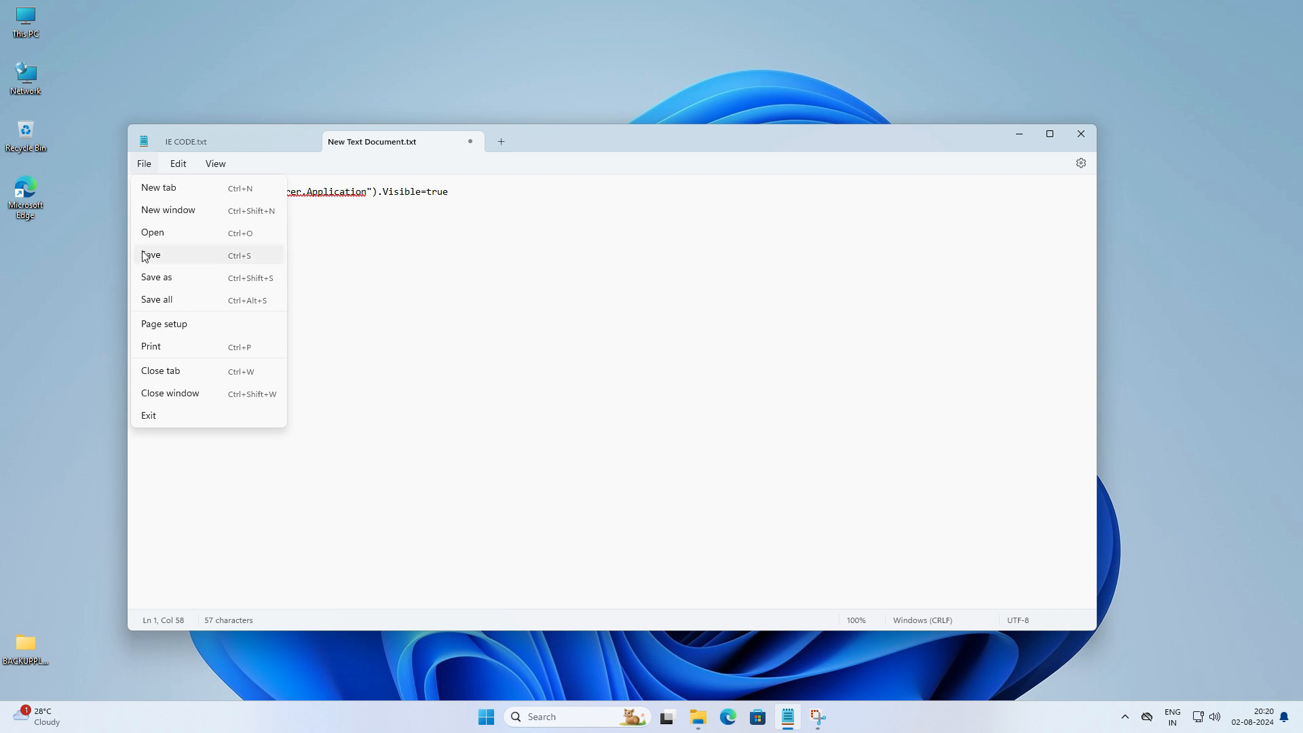
{"action": "left_click", "coordinate": [156, 277]}
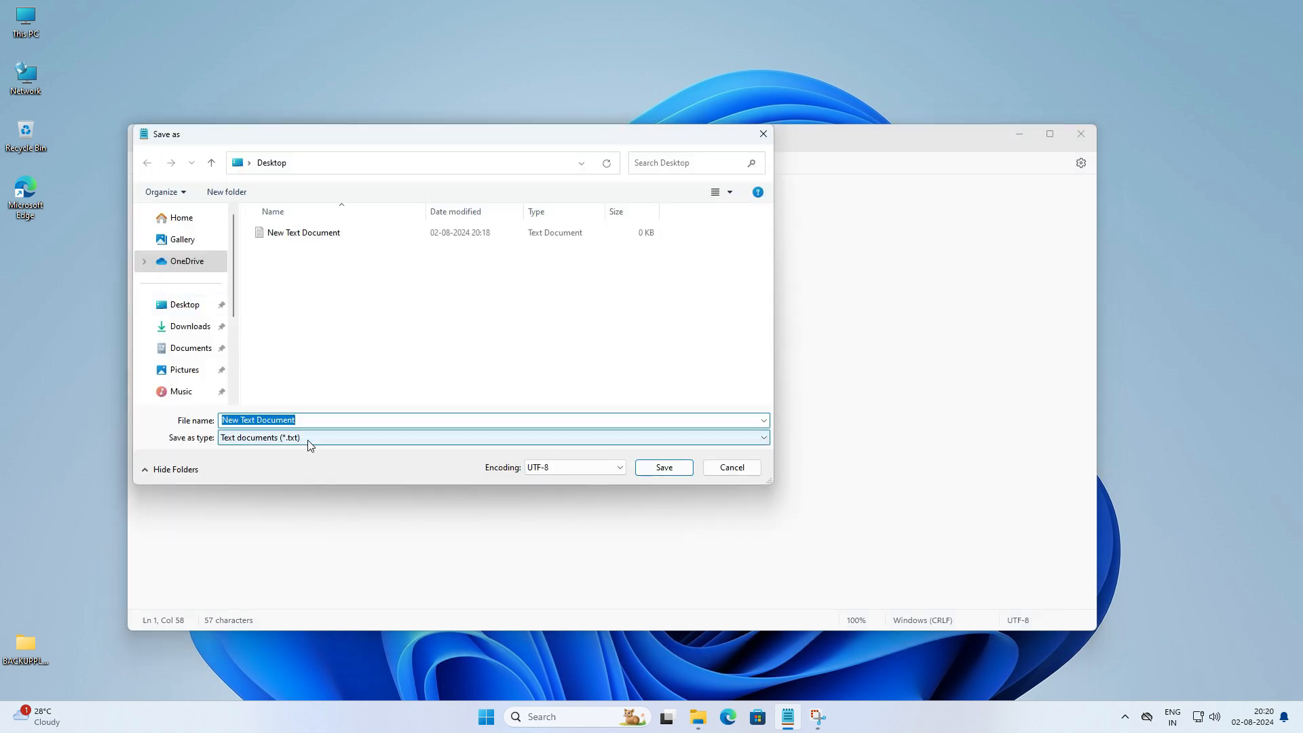
Save the script to the Desktop as Internet Explorer.vbs with Save as type set to All files
{"action": "left_click", "coordinate": [763, 437]}
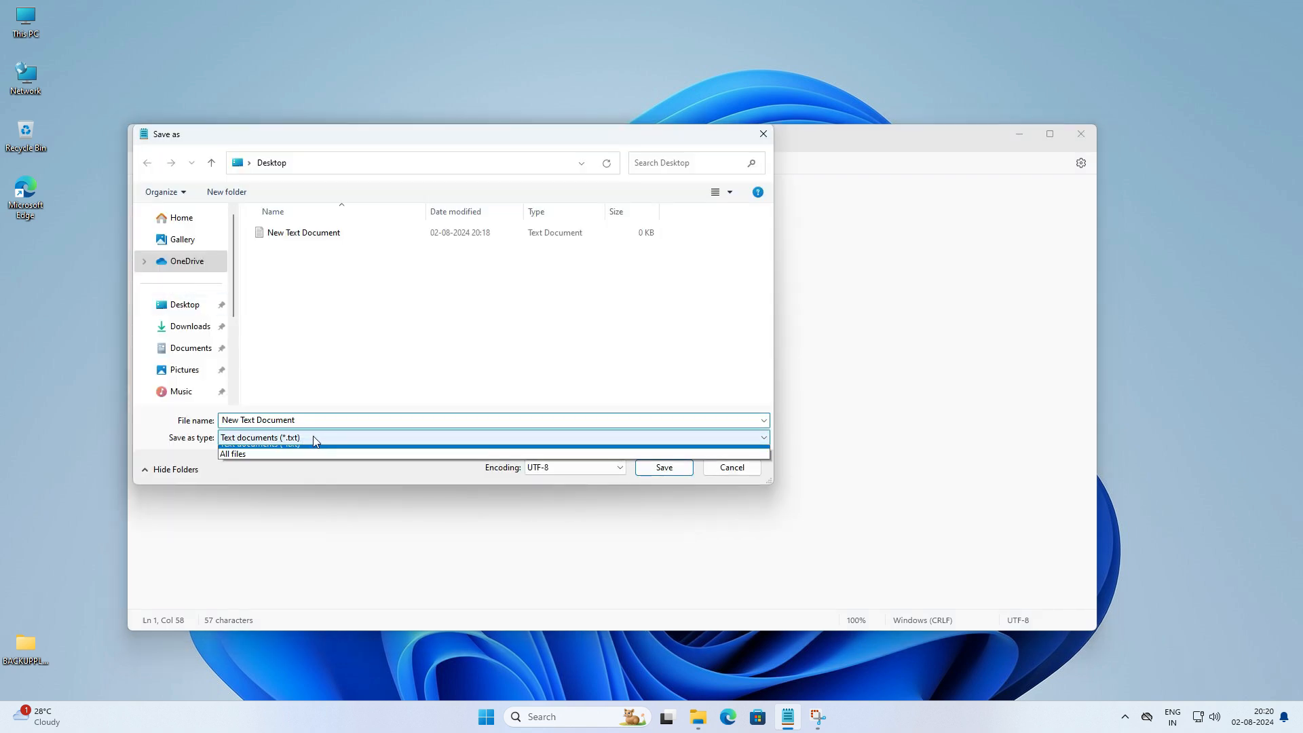
{"action": "left_click", "coordinate": [233, 454]}
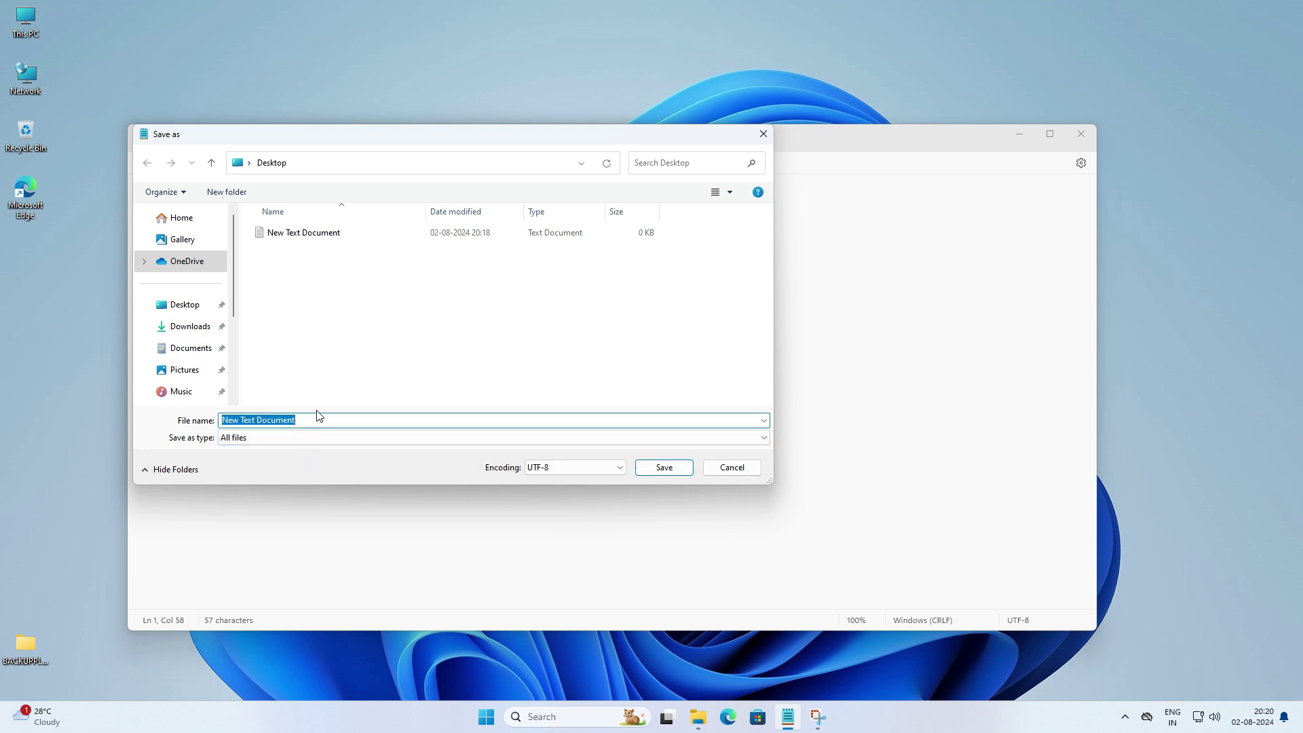
{"action": "type", "text": "Internet Explorer.vbs"}
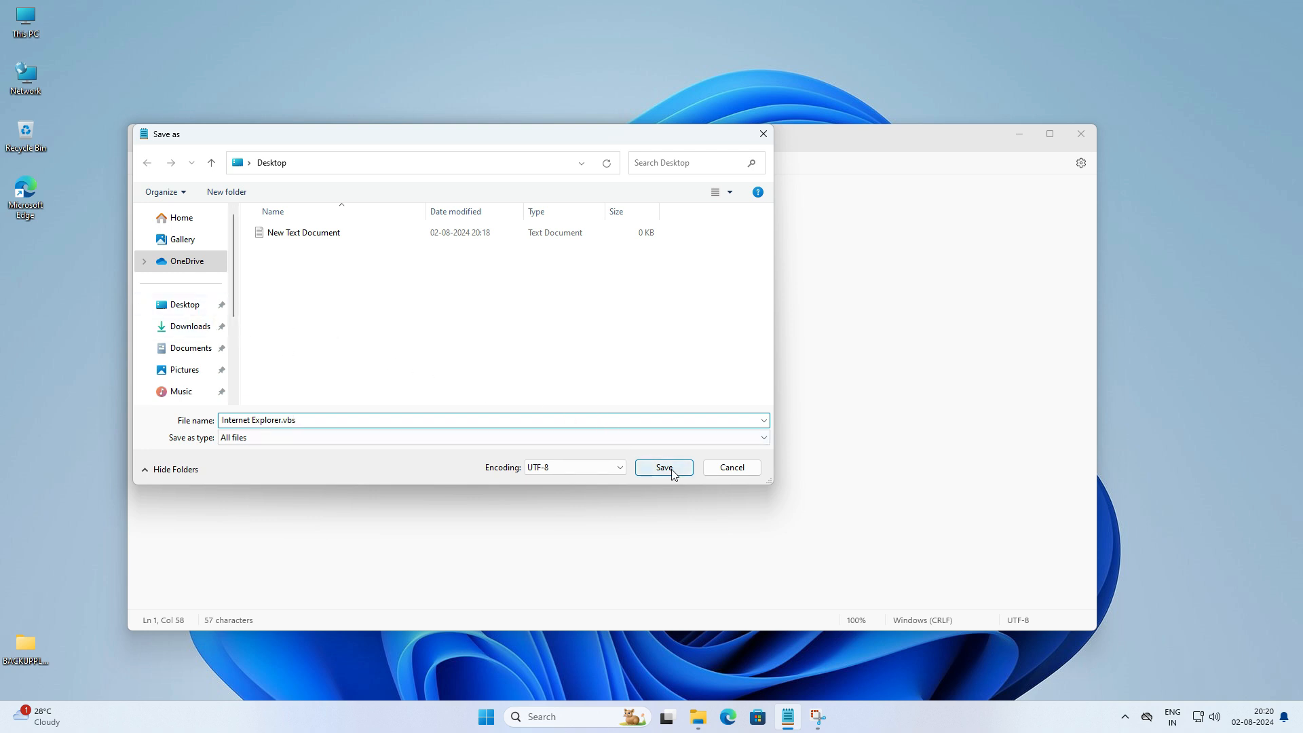
{"action": "left_click", "coordinate": [664, 467]}
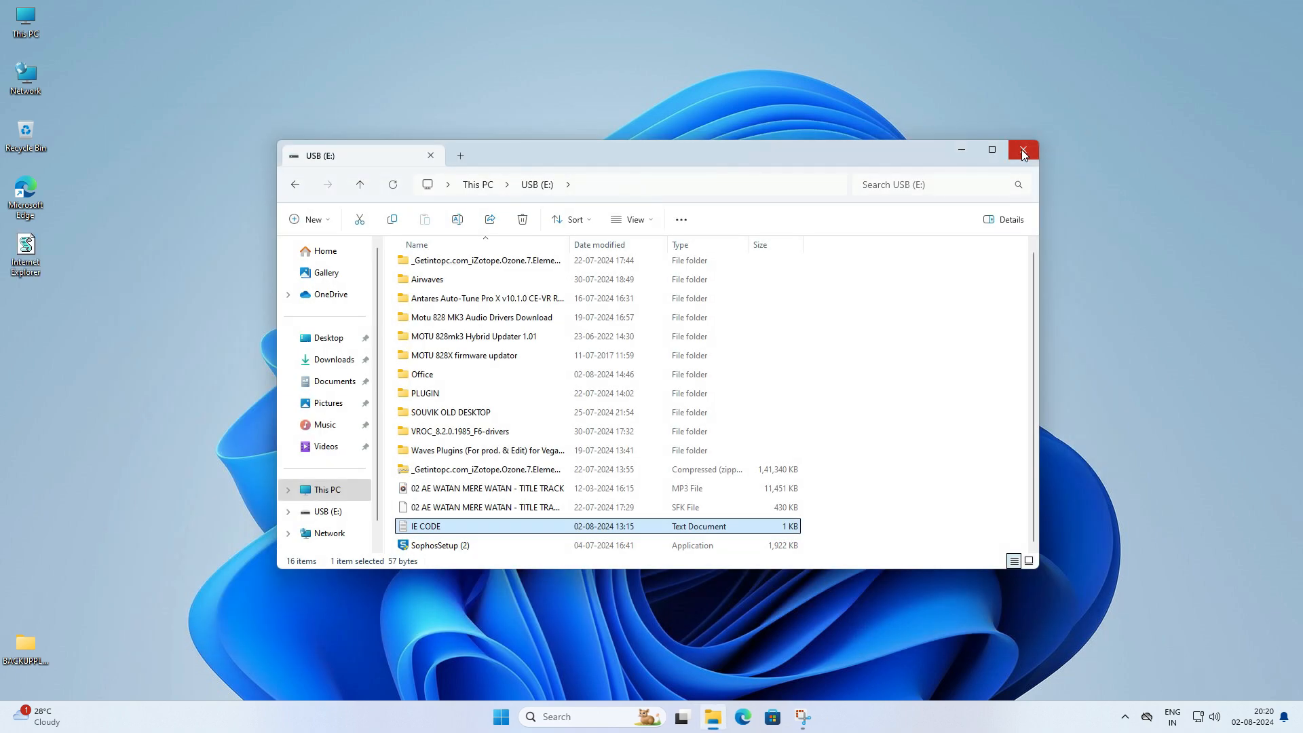
Close the USB drive window and move Internet Explorer.vbs into open desktop space for a shortcut
{"action": "left_click", "coordinate": [1023, 150]}
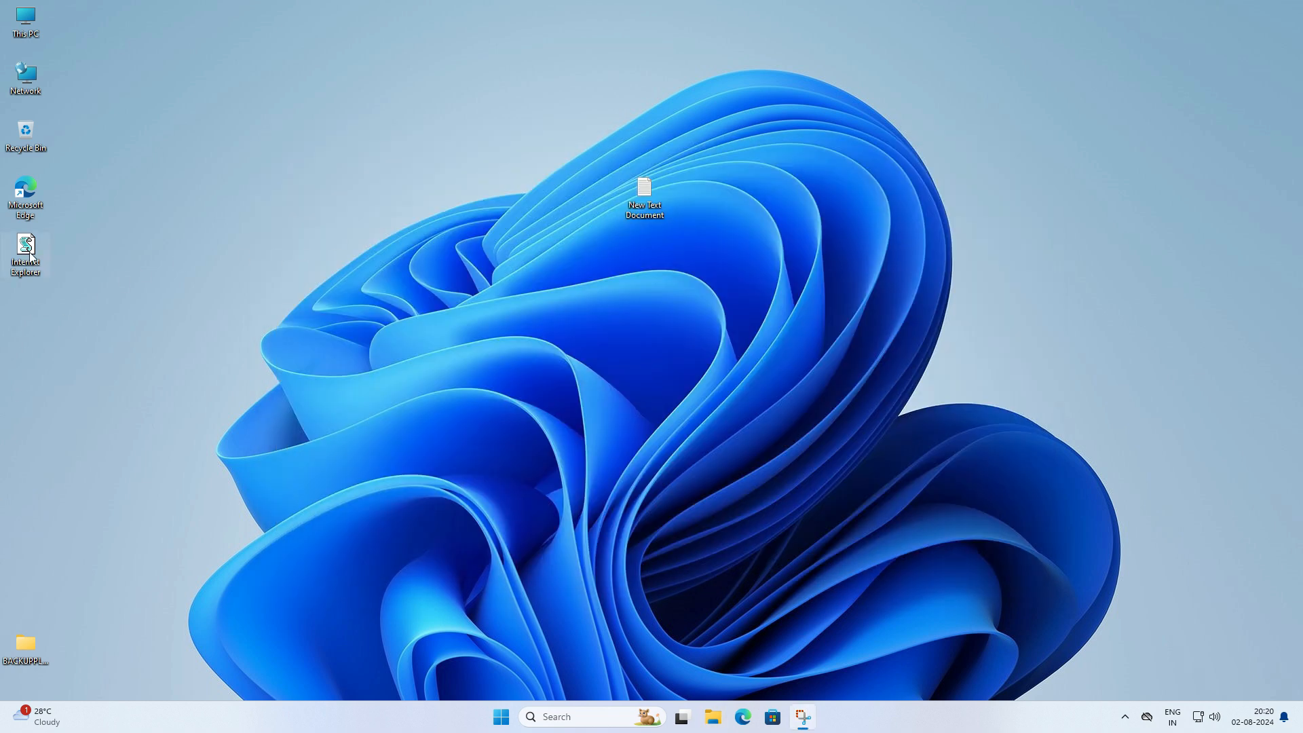
{"action": "left_click_drag", "start_coordinate": [26, 254], "coordinate": [179, 254]}
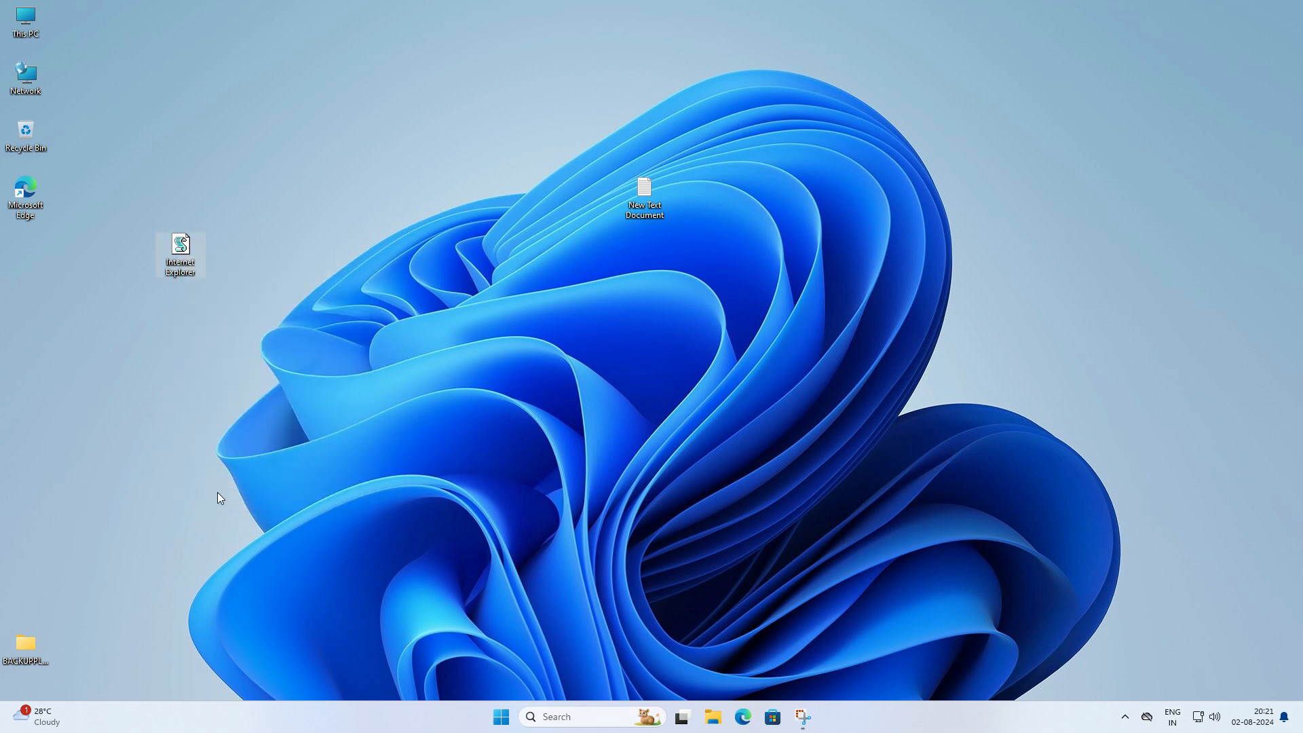
{"action": "right_click", "coordinate": [179, 249]}
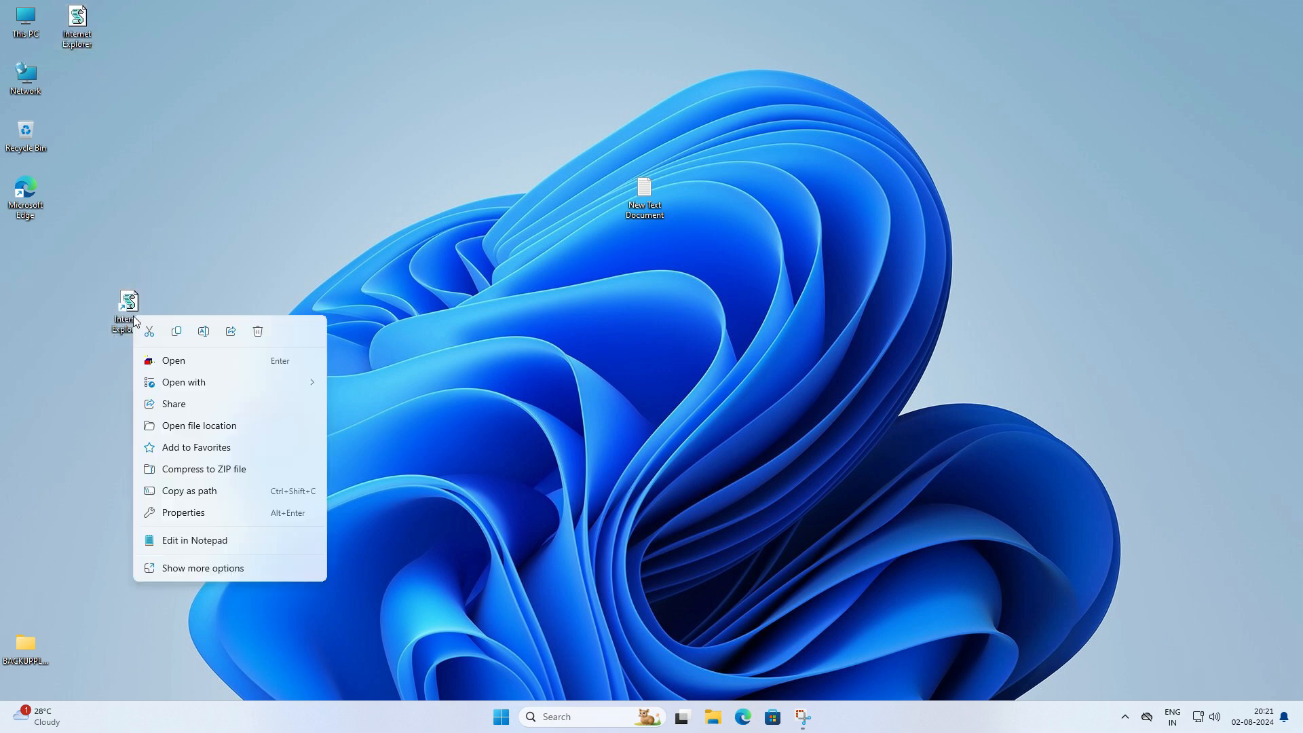
In the shortcut's Properties, change its icon to the classic Internet Explorer globe and apply it
{"action": "left_click", "coordinate": [182, 513]}
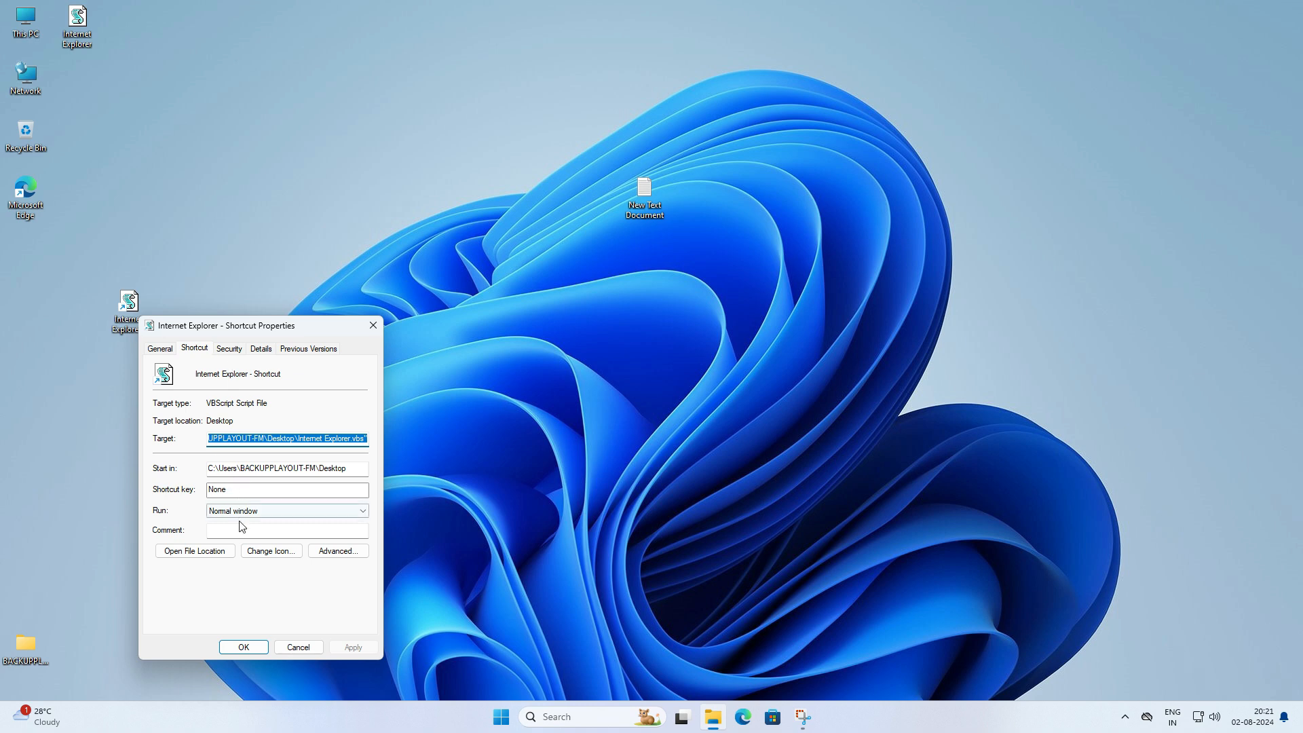
{"action": "mouse_move", "coordinate": [259, 559]}
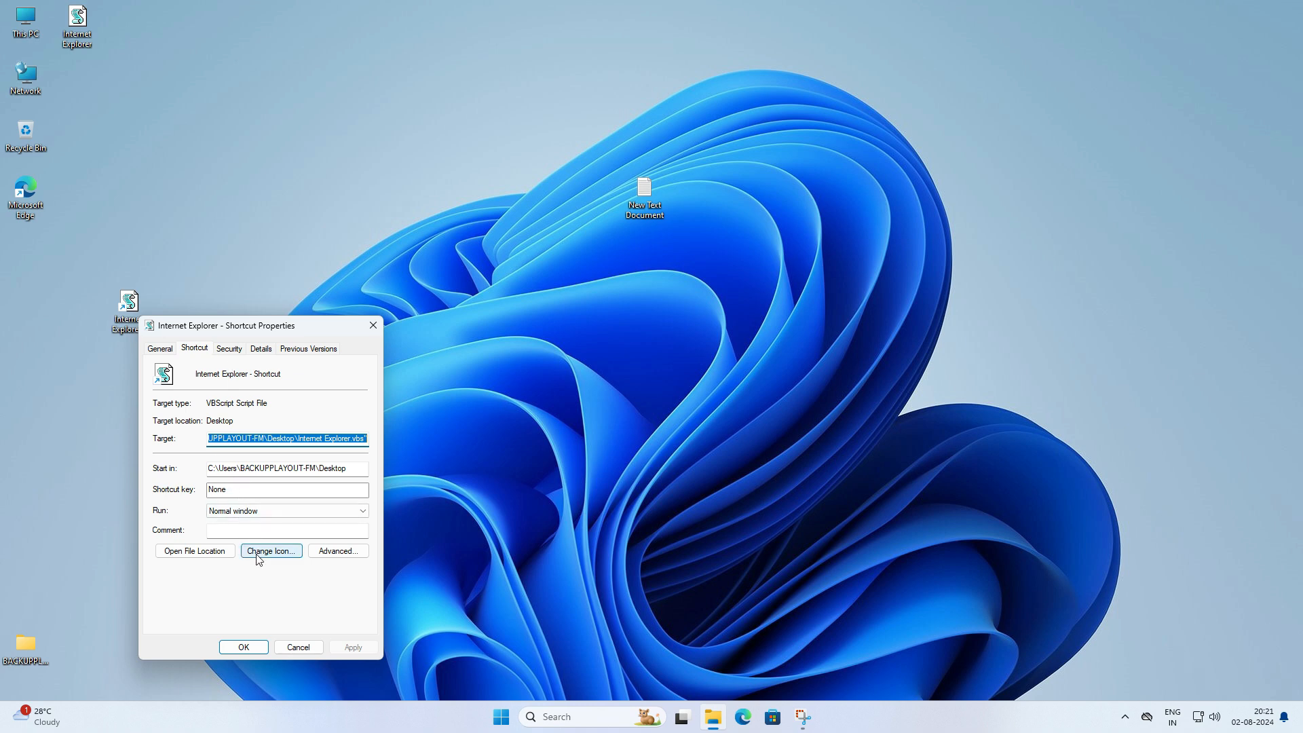
{"action": "left_click", "coordinate": [270, 551]}
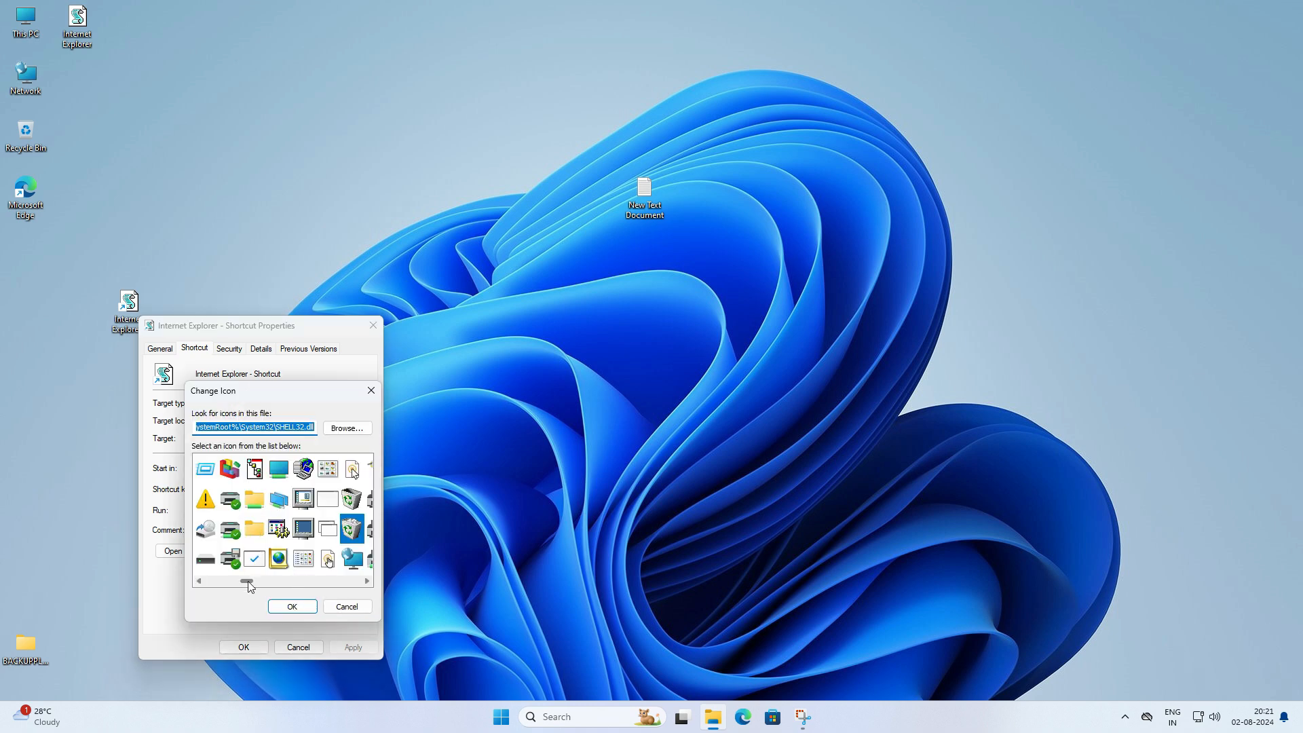
{"action": "left_click_drag", "start_coordinate": [249, 580], "coordinate": [287, 580]}
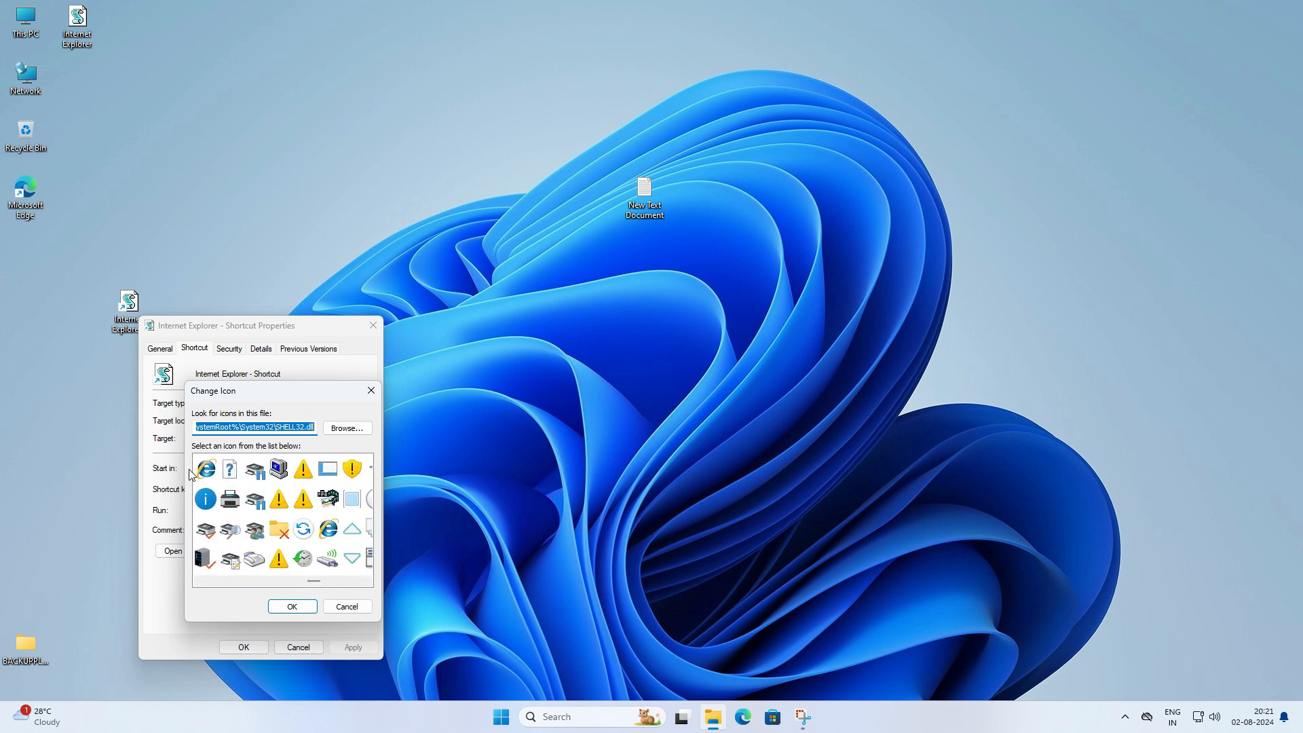
{"action": "left_click", "coordinate": [291, 605]}
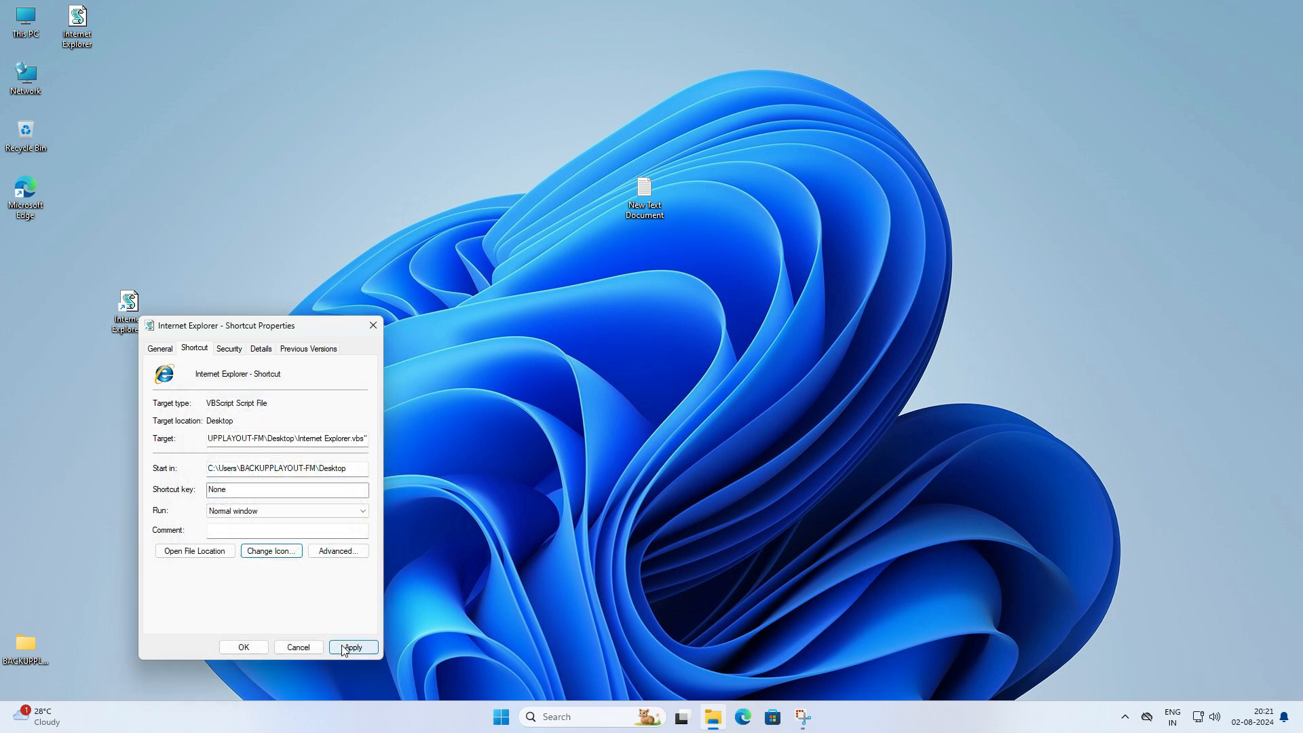
{"action": "left_click", "coordinate": [352, 646]}
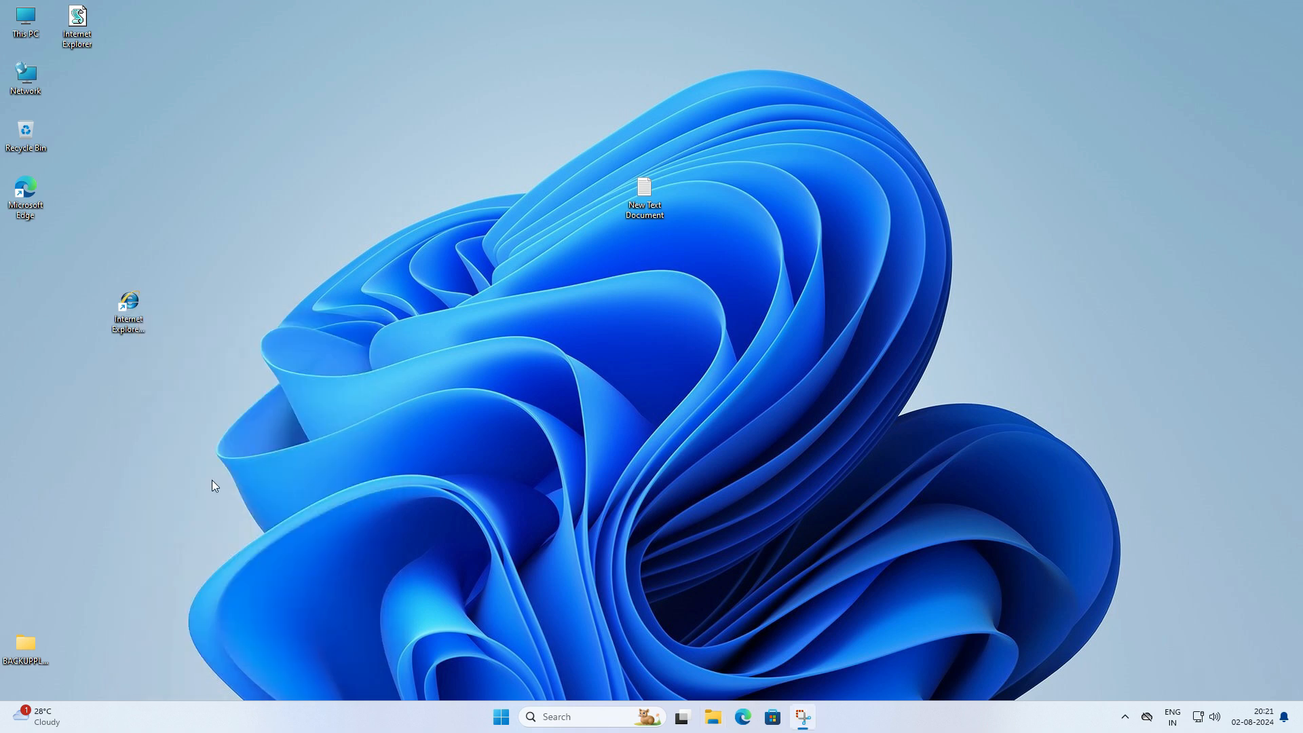
Rename the desktop shortcut to 'Internet Explorer' via its context menu
{"action": "right_click", "coordinate": [128, 308]}
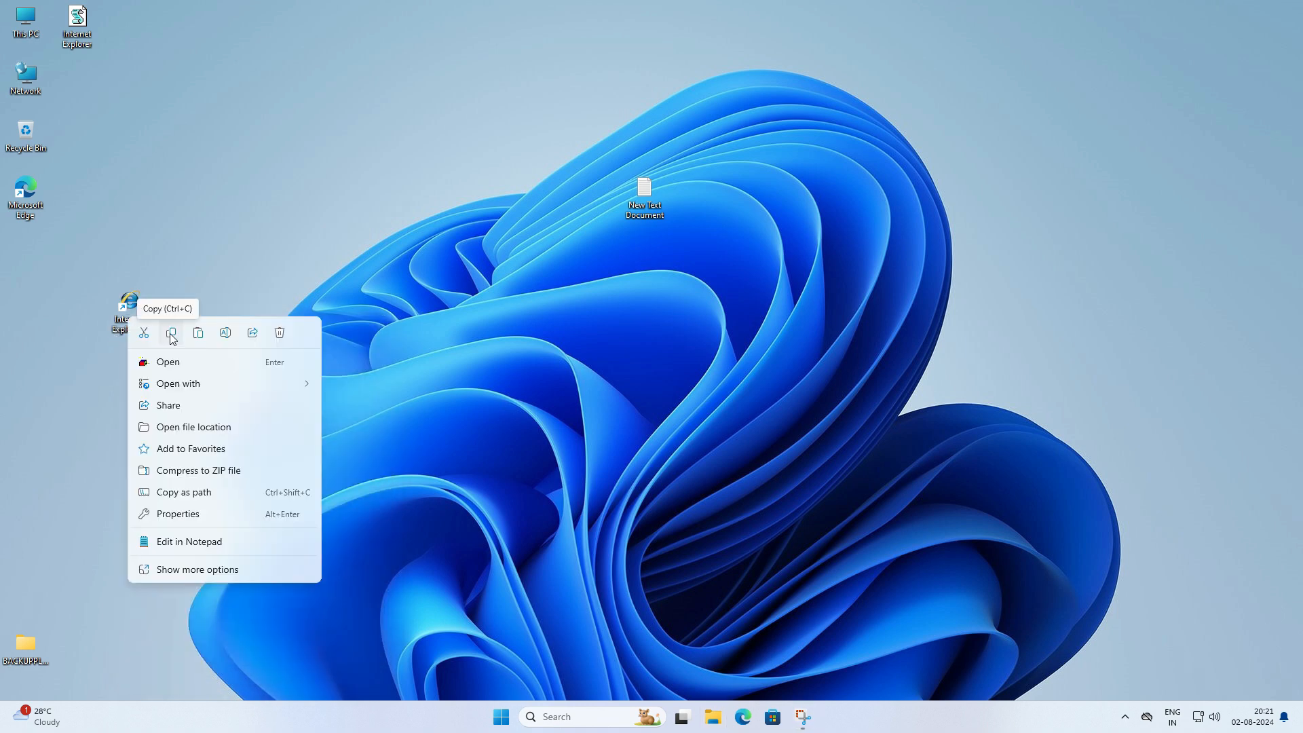
{"action": "left_click", "coordinate": [166, 350]}
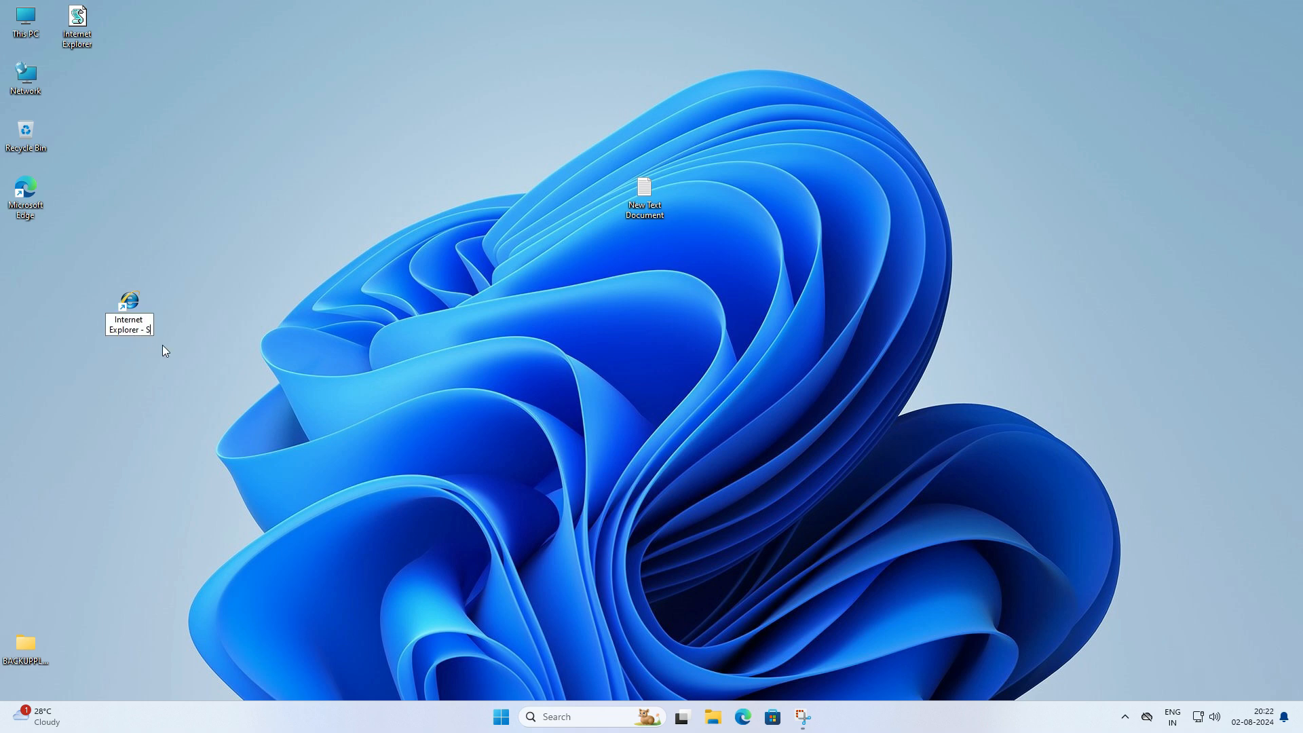
{"action": "mouse_move", "coordinate": [122, 304]}
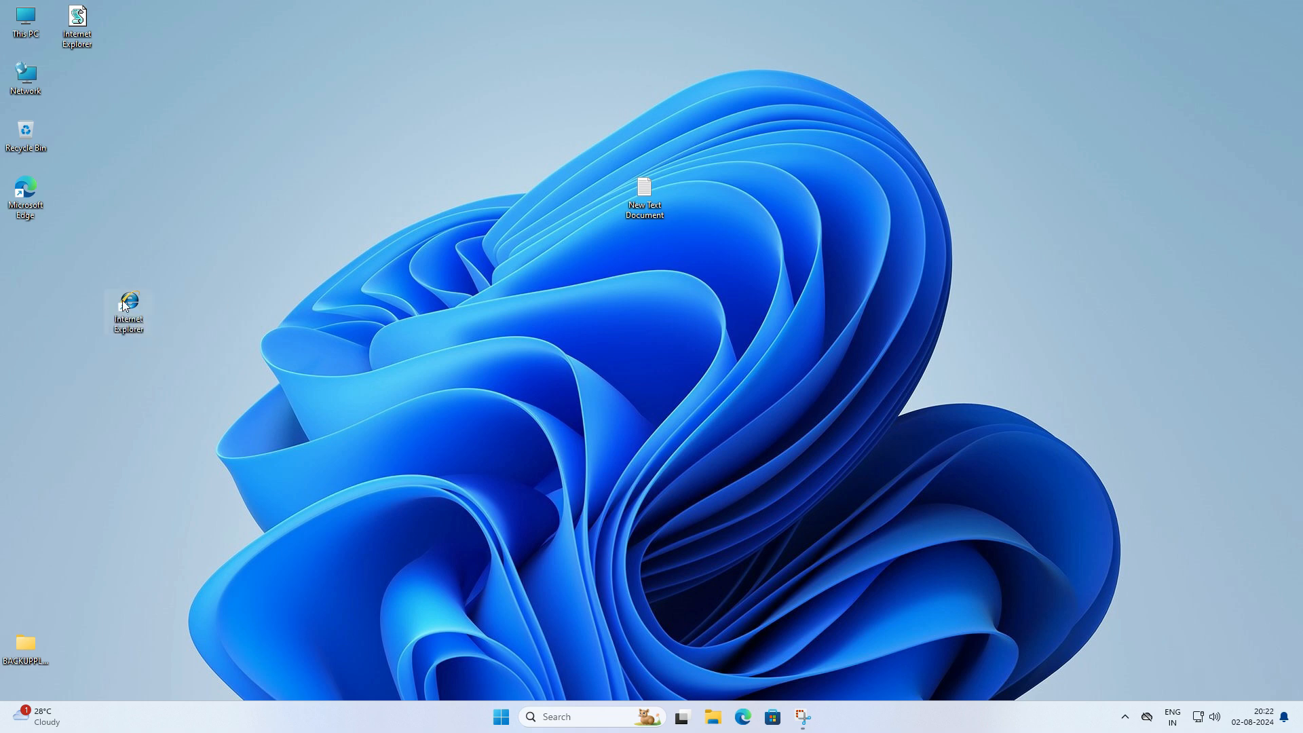
Launch classic Internet Explorer from the shortcut, then return to Microsoft Edge on a new tab
{"action": "double_click", "coordinate": [128, 305]}
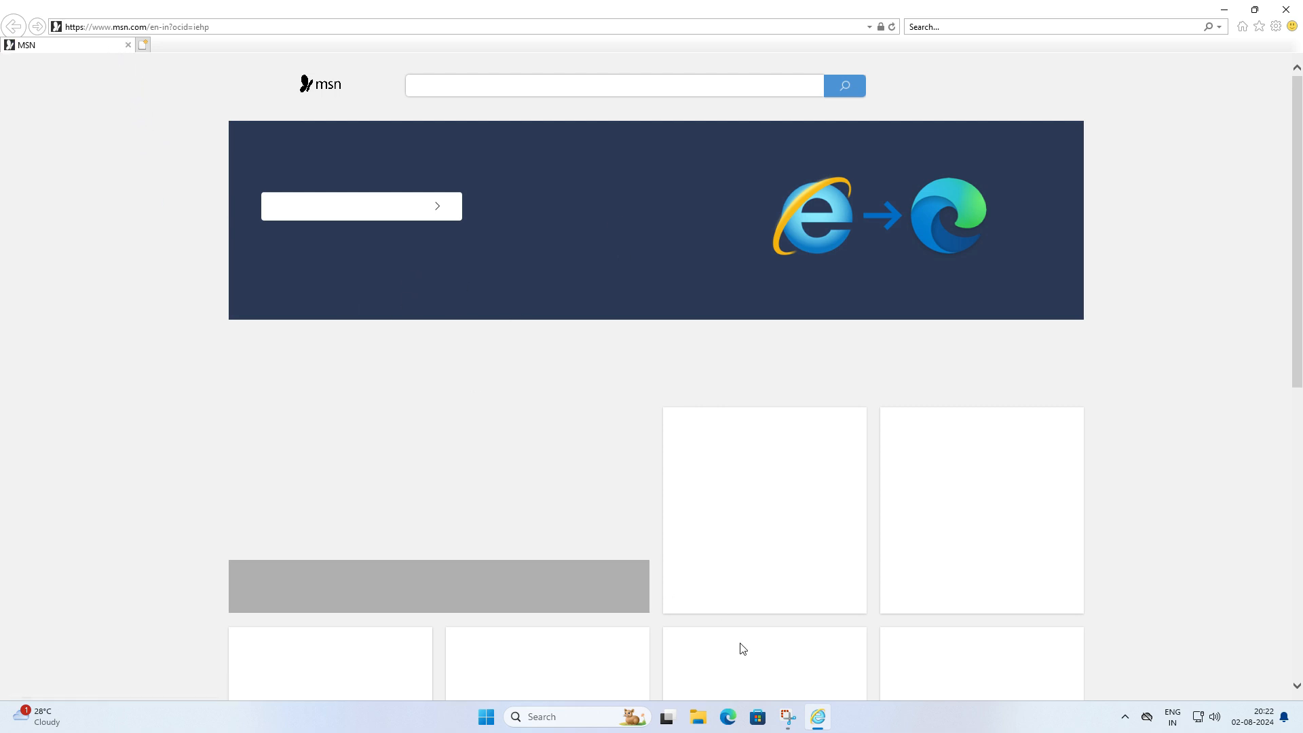
{"action": "mouse_move", "coordinate": [1268, 76]}
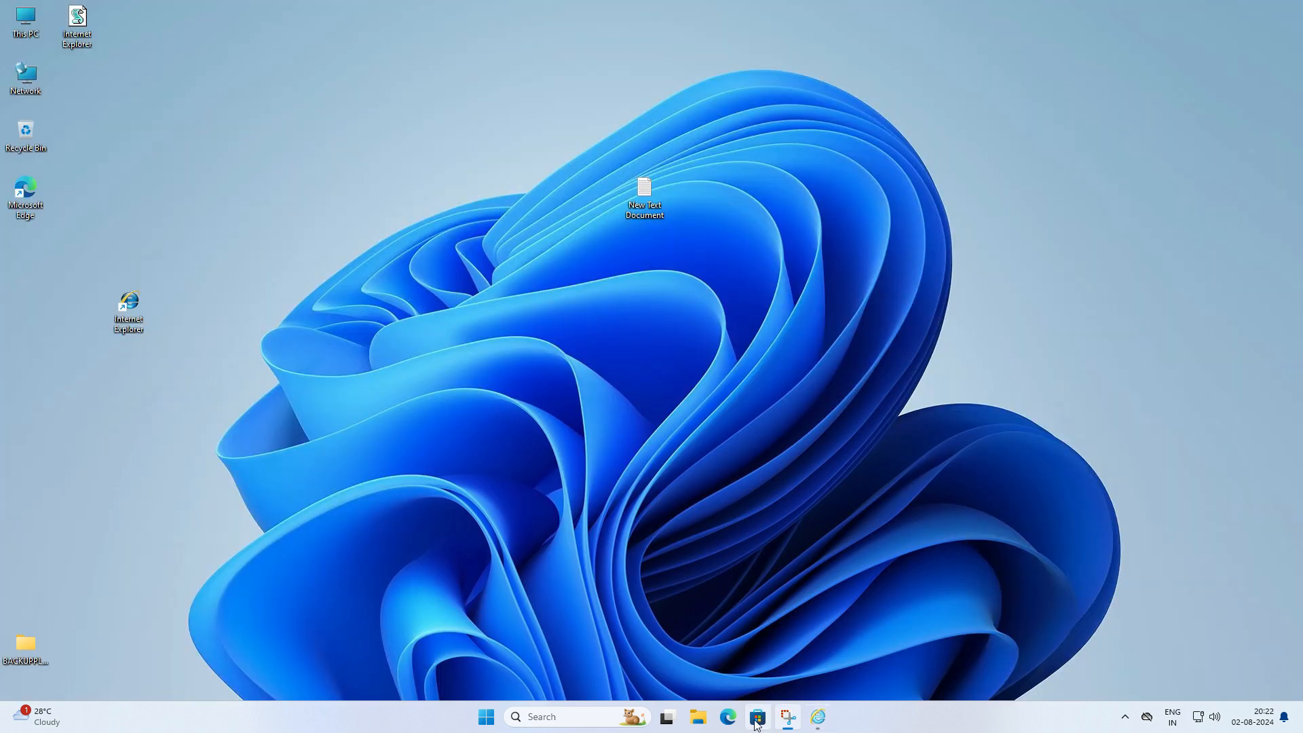
{"action": "left_click", "coordinate": [728, 717]}
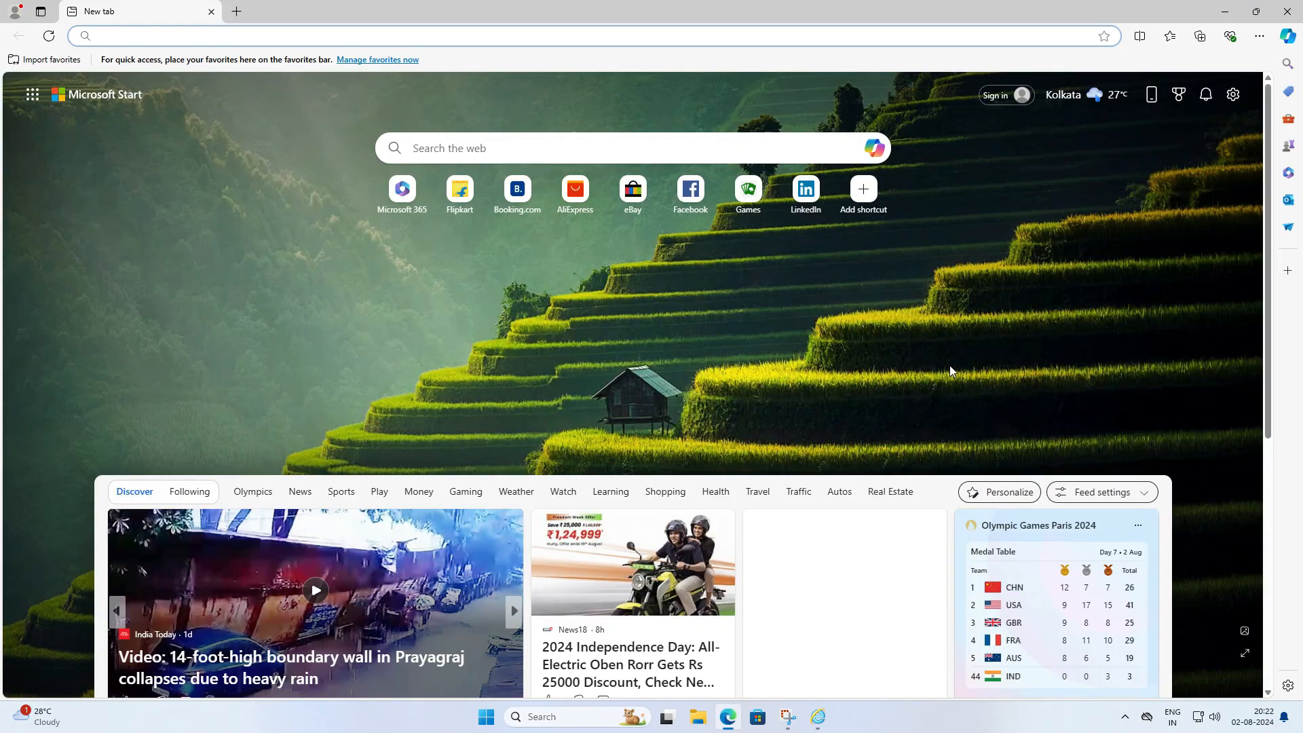